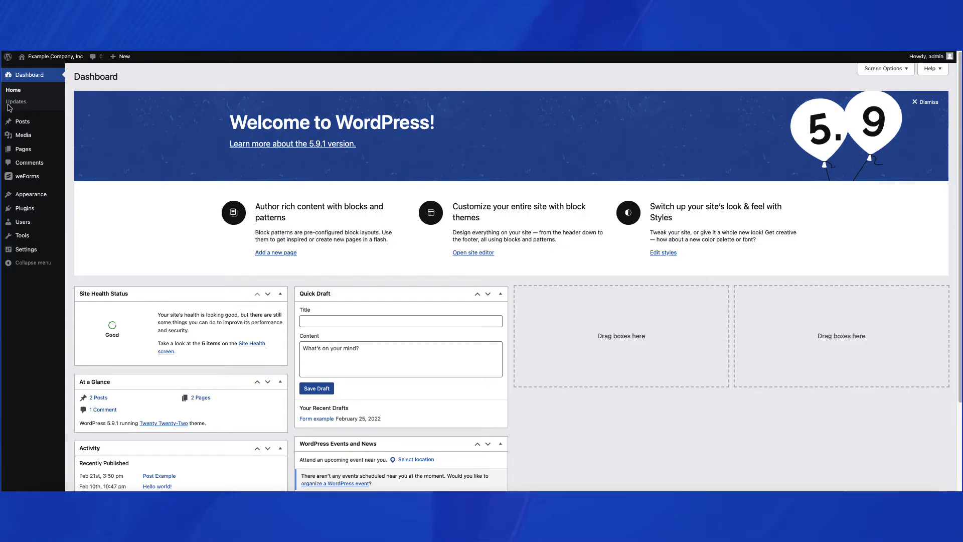
pyautogui.moveTo(431, 124)
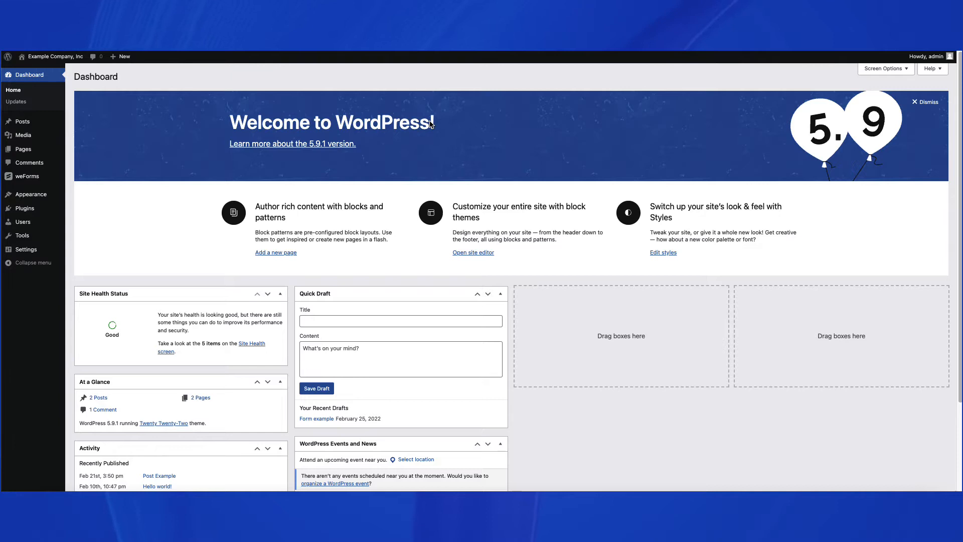
pyautogui.moveTo(278, 129)
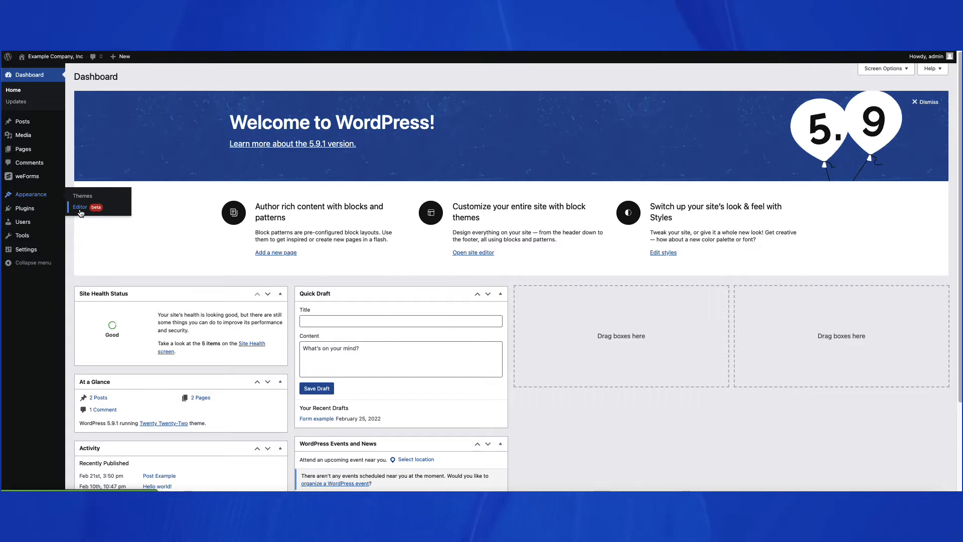
pyautogui.moveTo(119, 199)
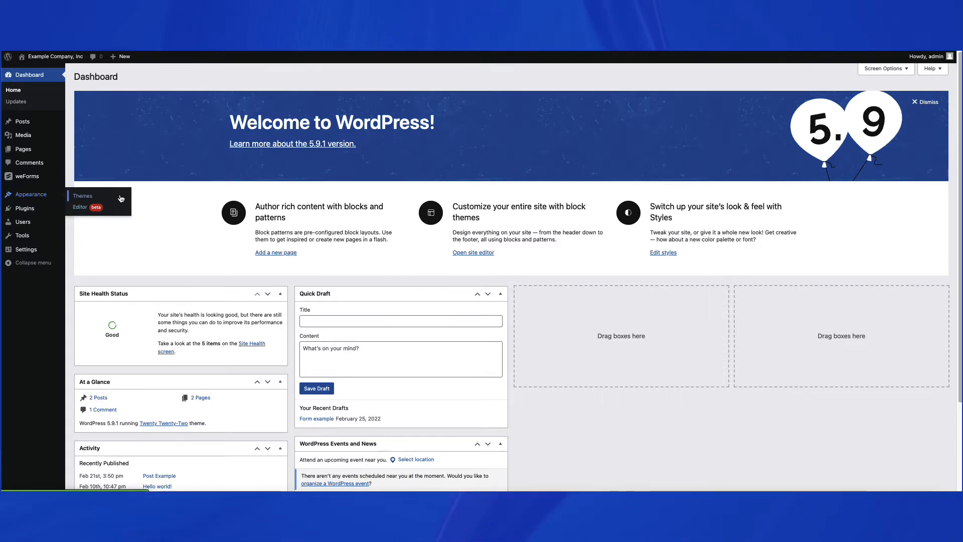
pyautogui.moveTo(82, 196)
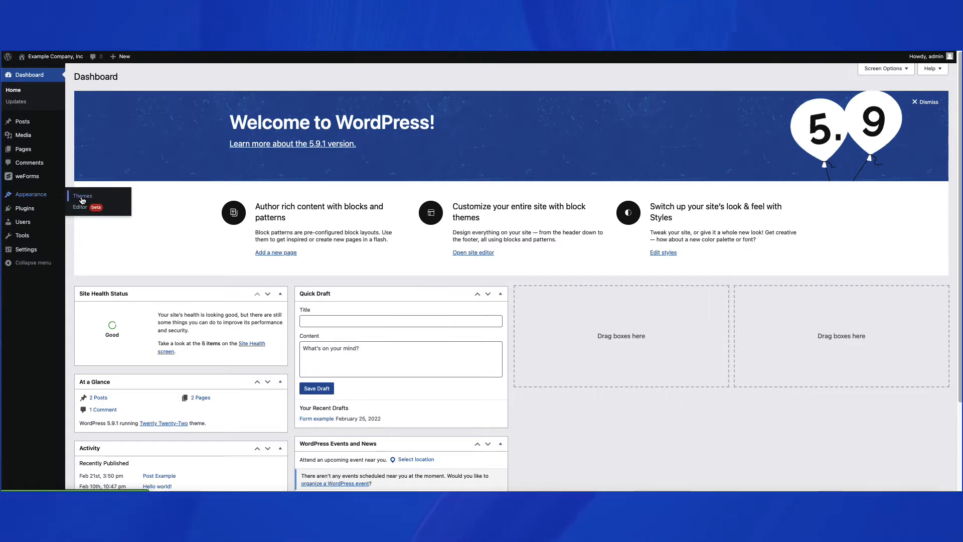
# Go to the Themes page listing the installed themes, Twenty Twenty-Two active.
pyautogui.click(83, 196)
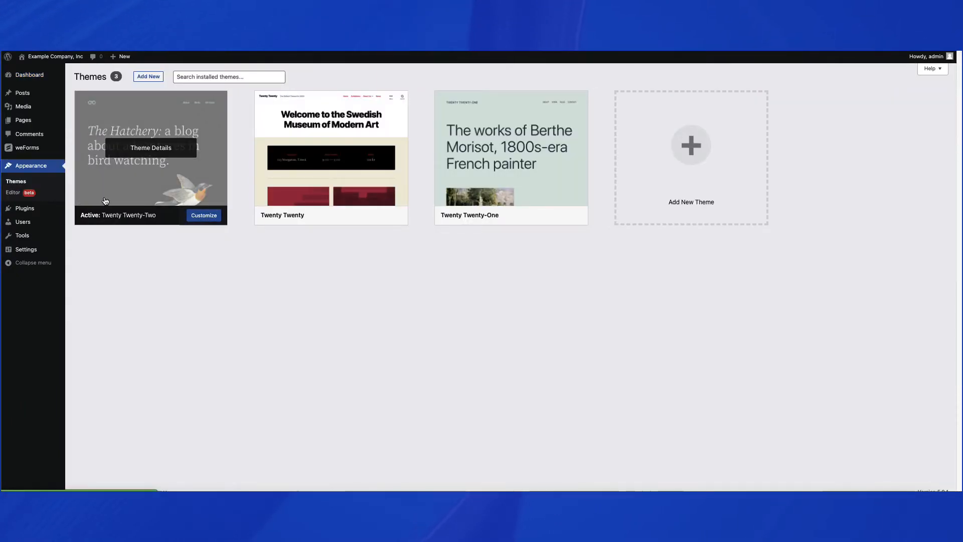
pyautogui.moveTo(55, 56)
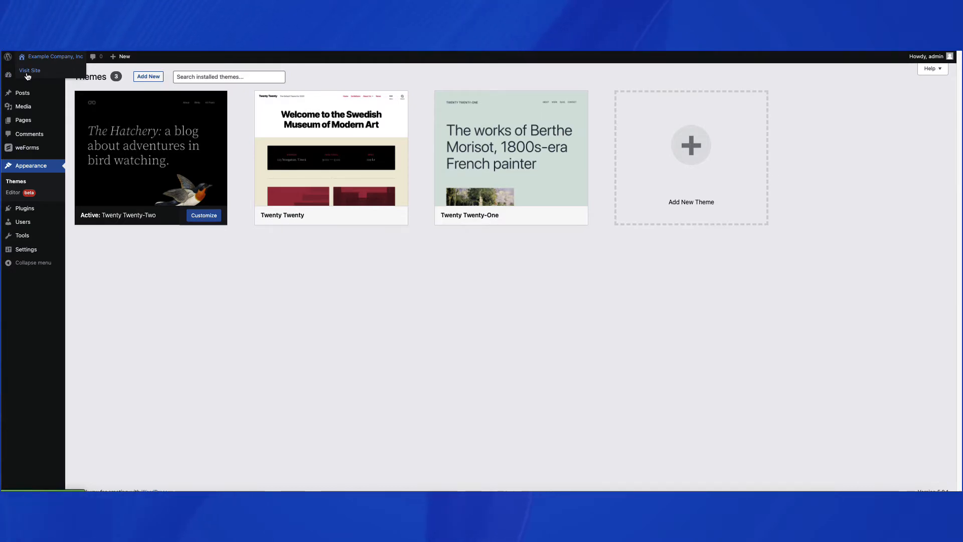
# Visit the live front end of the Example Company, Inc site.
pyautogui.click(29, 70)
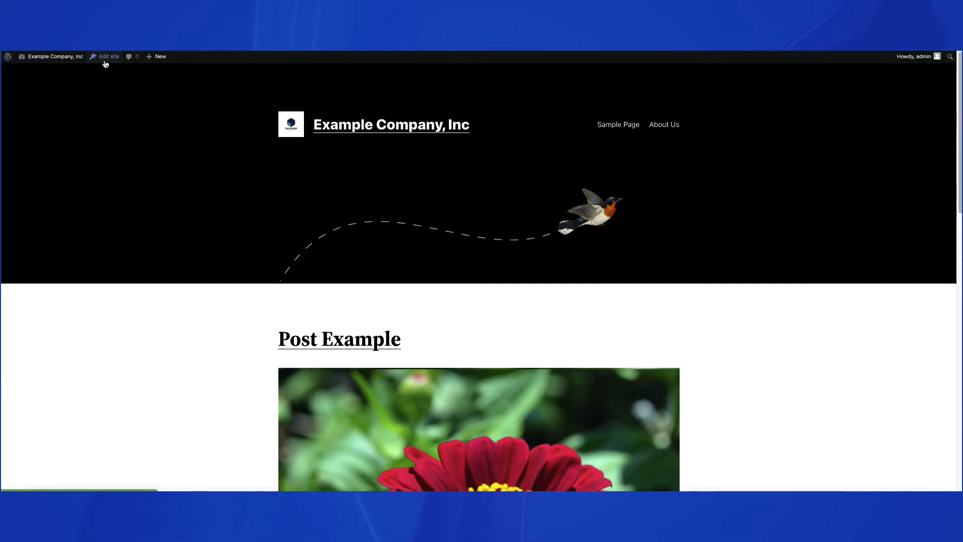
# Enter the site editor for the Home template and show the Styles panel.
pyautogui.click(108, 56)
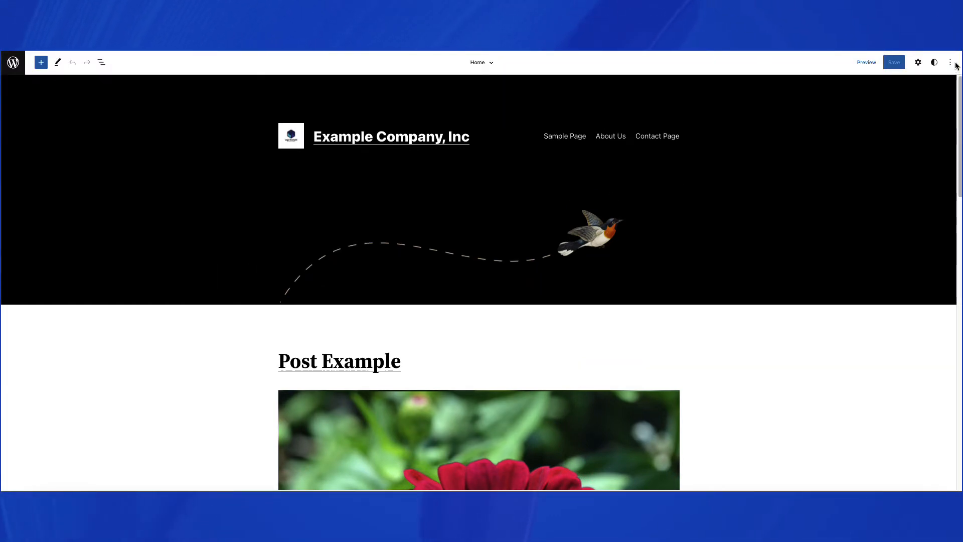
pyautogui.click(950, 62)
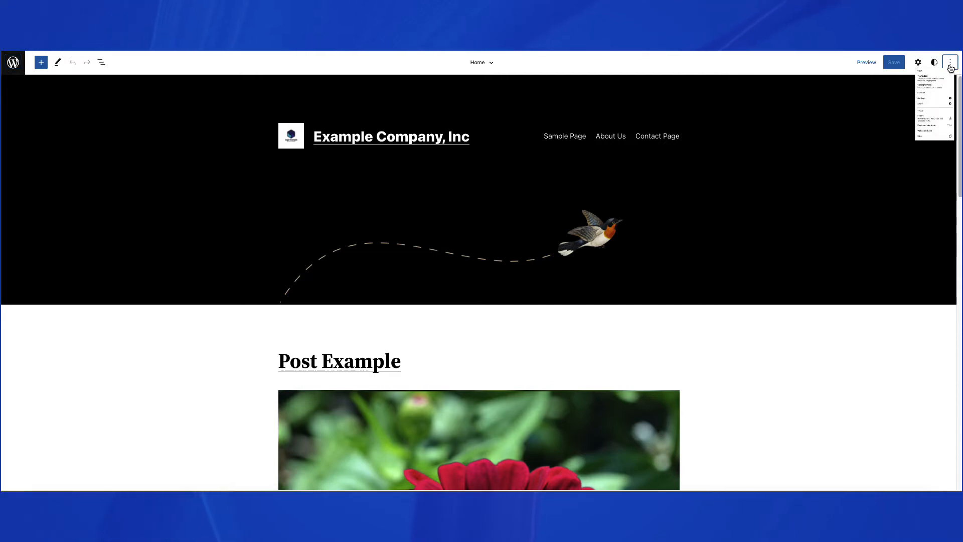
pyautogui.click(950, 62)
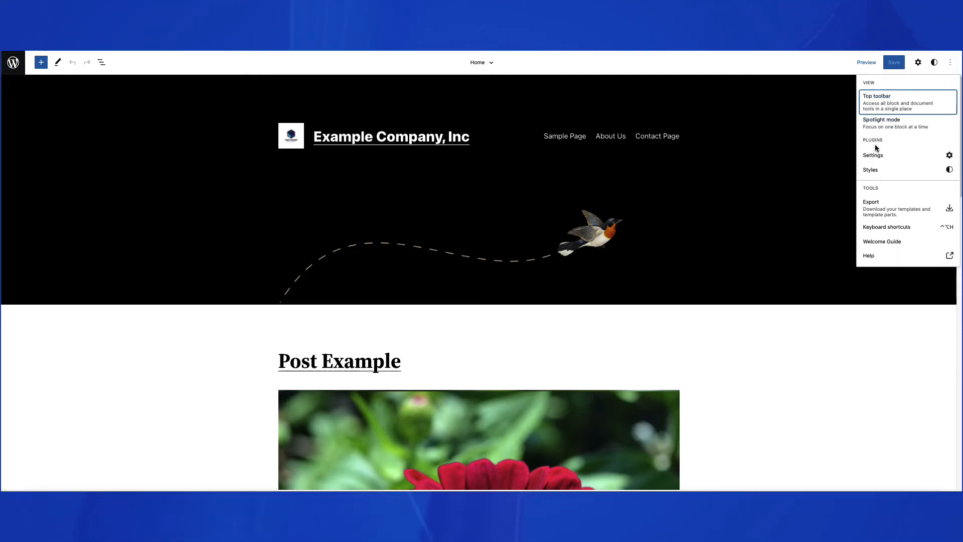
pyautogui.moveTo(871, 171)
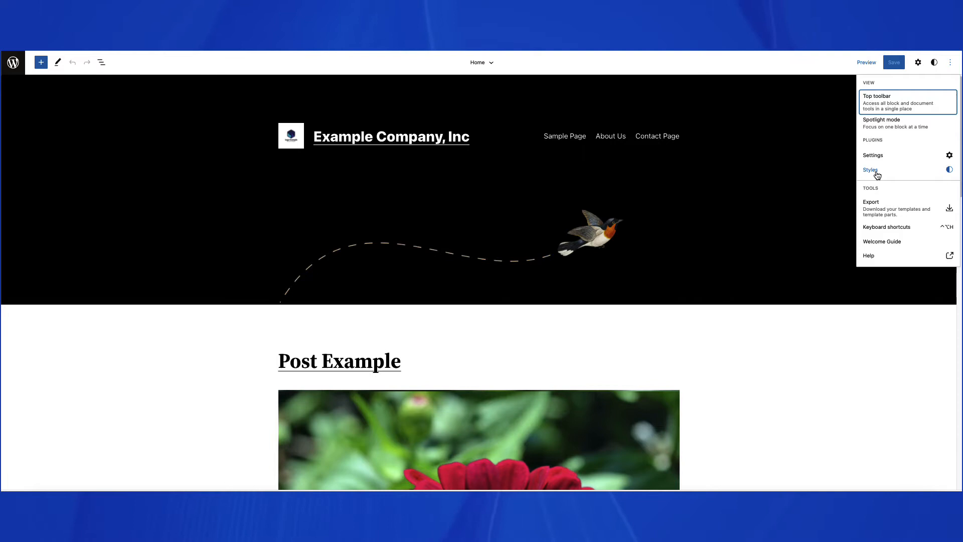
pyautogui.click(871, 171)
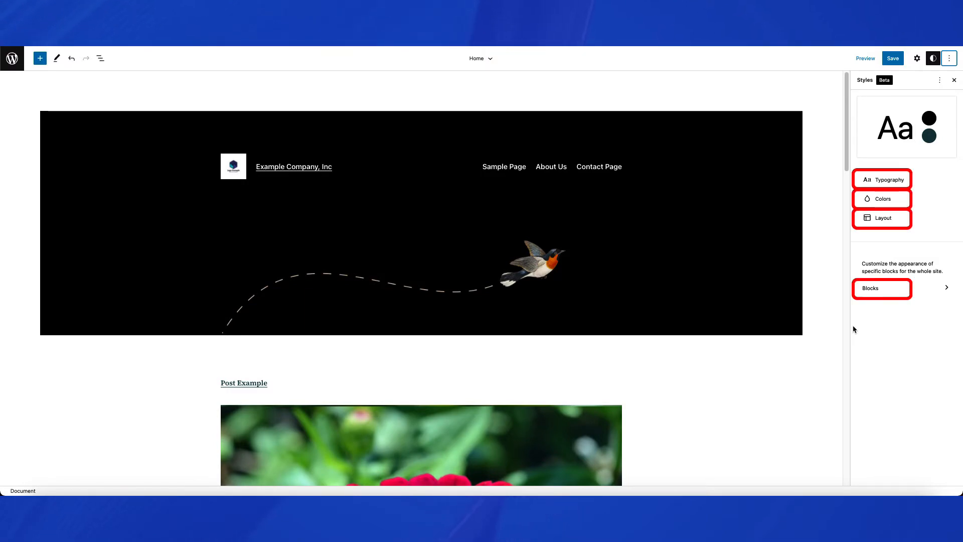
pyautogui.moveTo(882, 178)
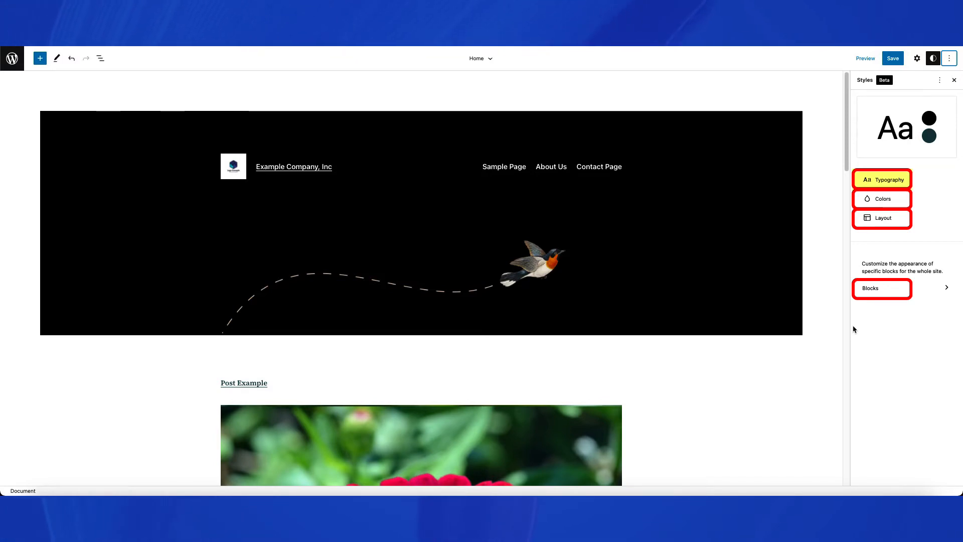
# Show the Typography settings listing the Text and Links elements.
pyautogui.click(882, 178)
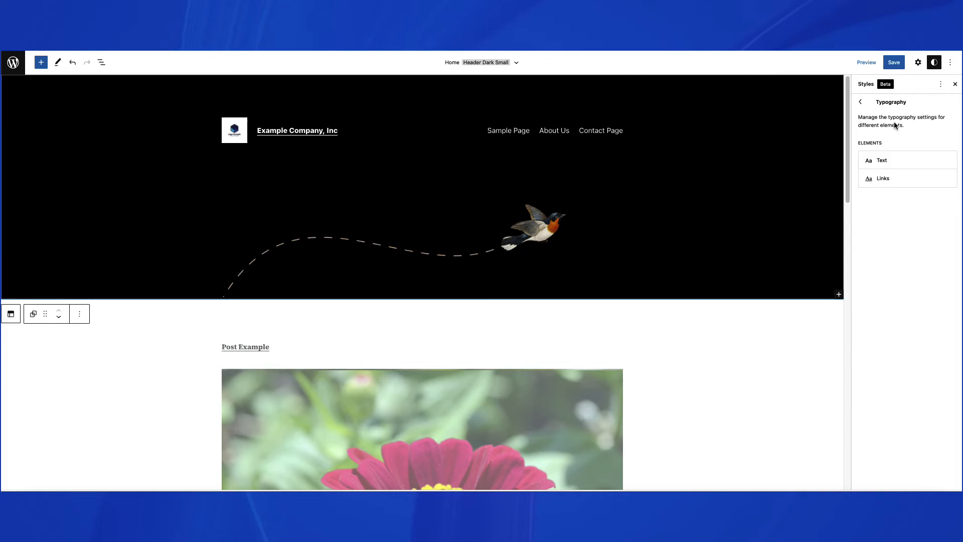
pyautogui.moveTo(901, 167)
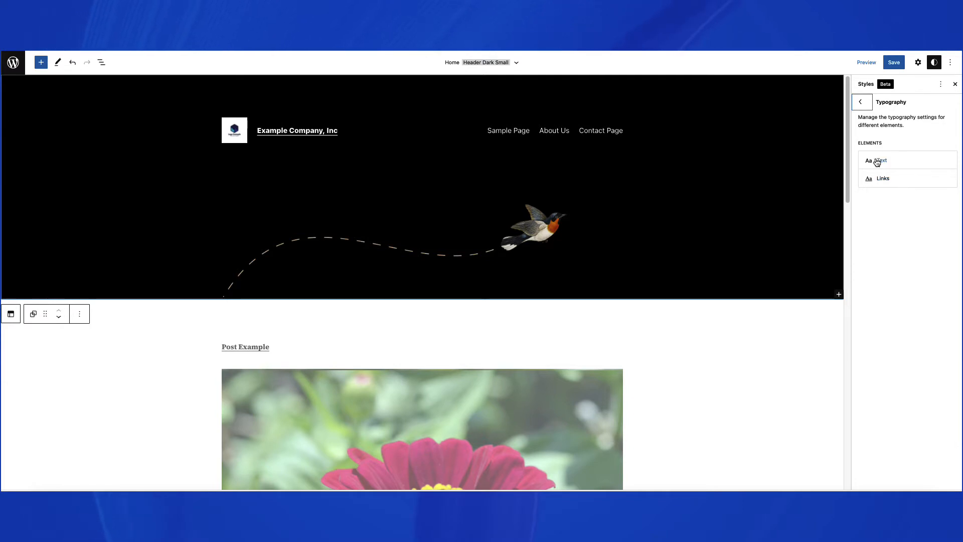
# Set site-wide Text typography to Bold appearance and Medium size.
pyautogui.click(879, 159)
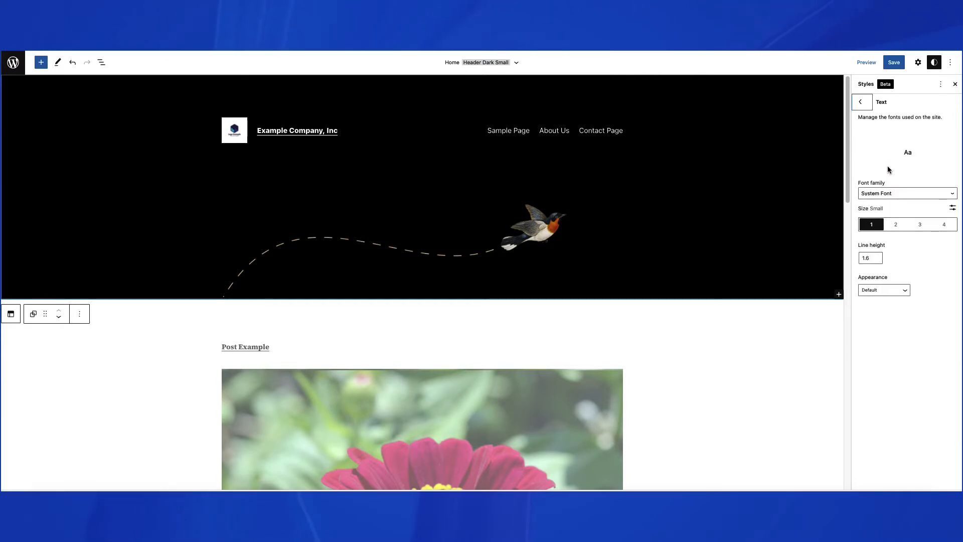
pyautogui.moveTo(888, 186)
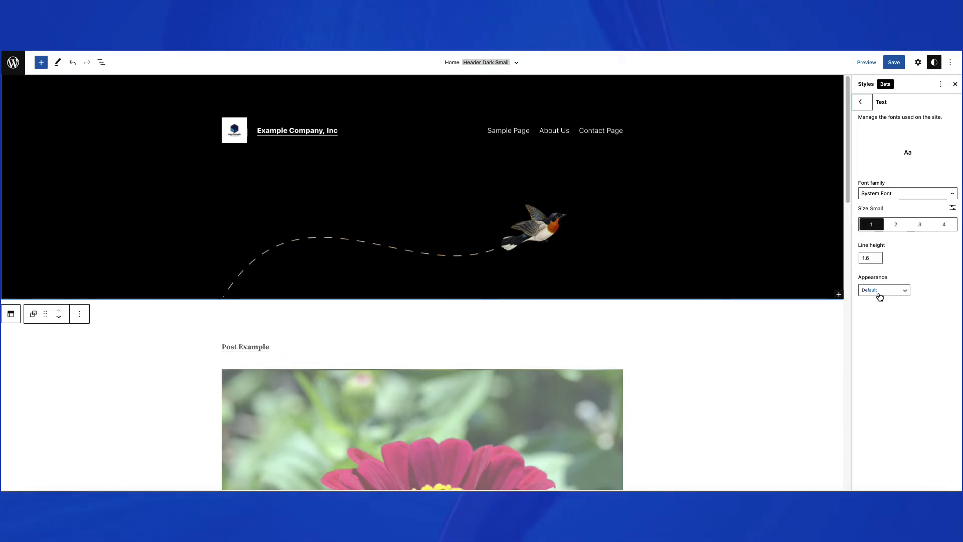
pyautogui.click(882, 289)
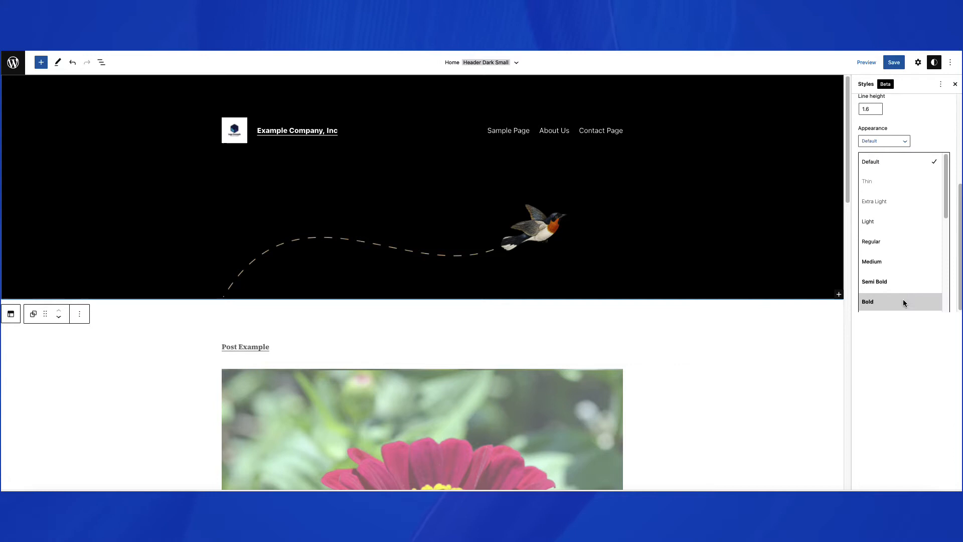
pyautogui.click(867, 302)
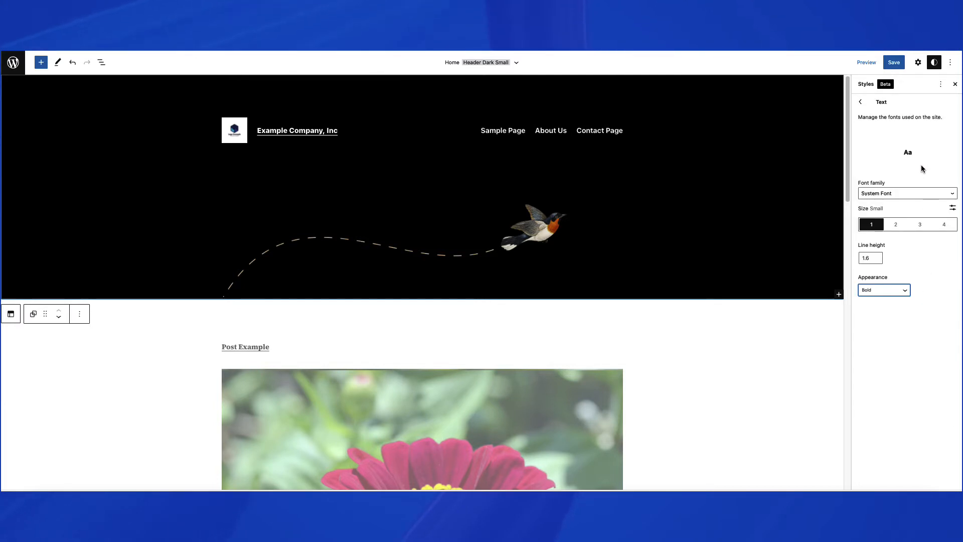
pyautogui.click(895, 223)
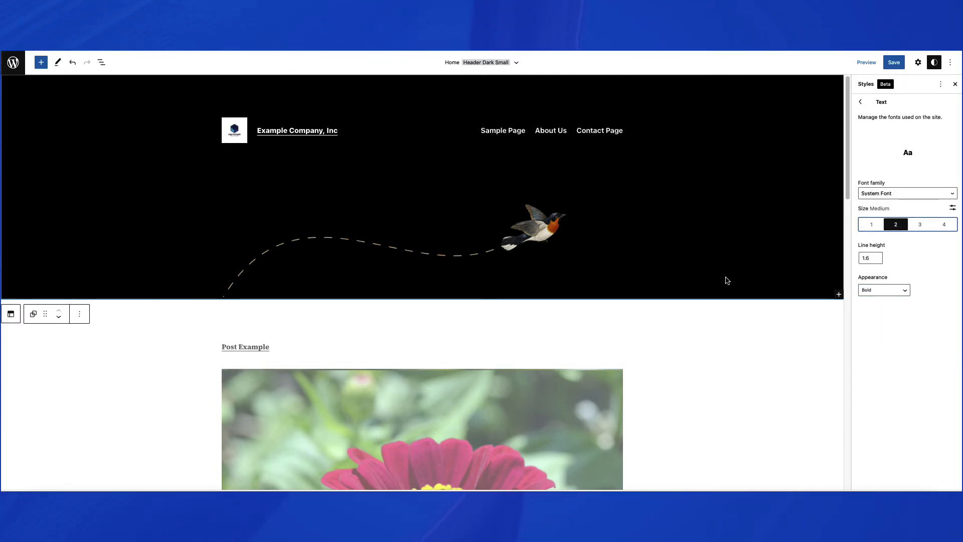
# Make body text Extra Large and Light weight, keeping line height at 1.6.
pyautogui.scroll(-3)
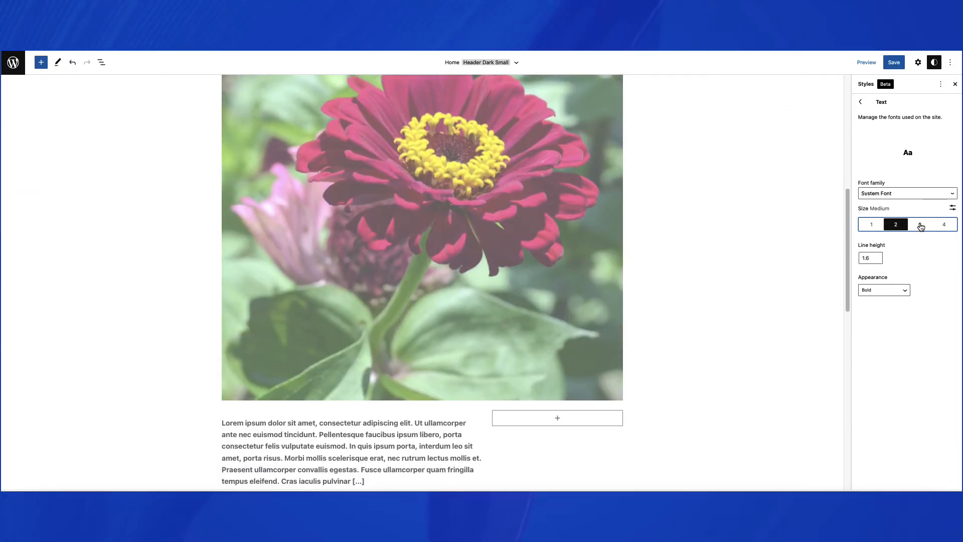
pyautogui.click(945, 224)
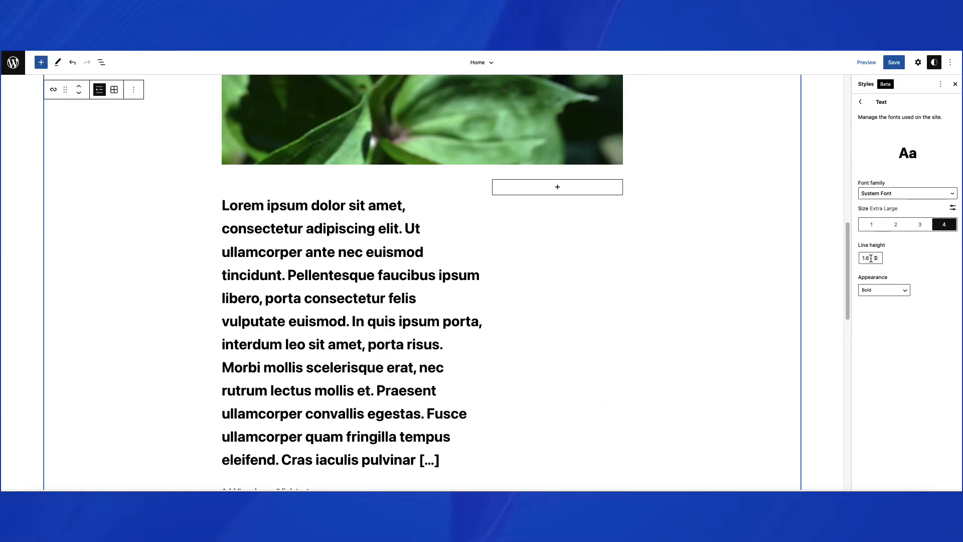
pyautogui.click(876, 256)
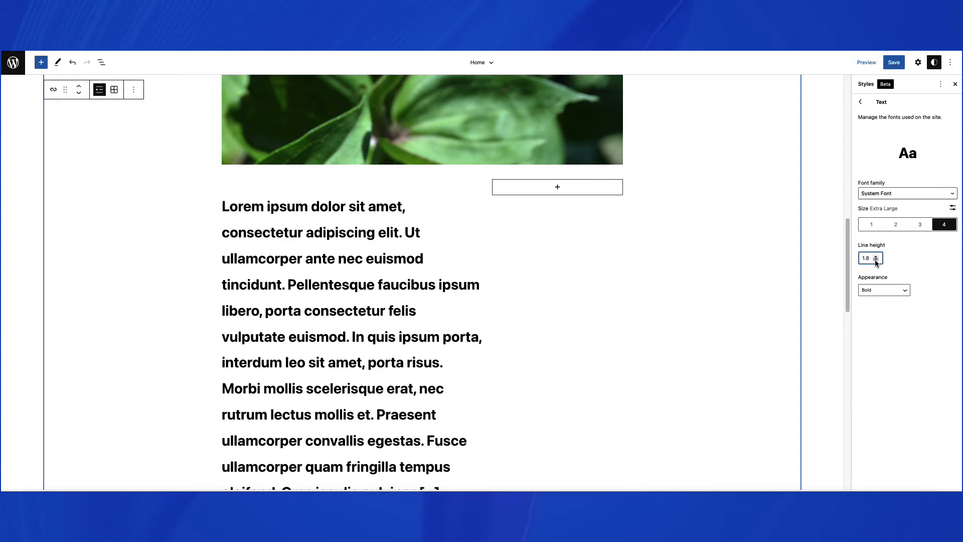
pyautogui.click(874, 261)
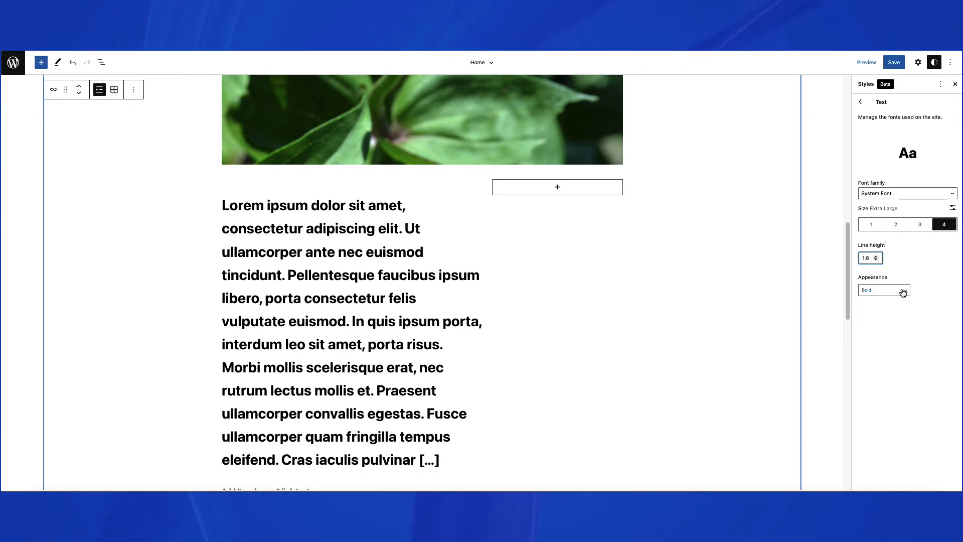
pyautogui.click(883, 290)
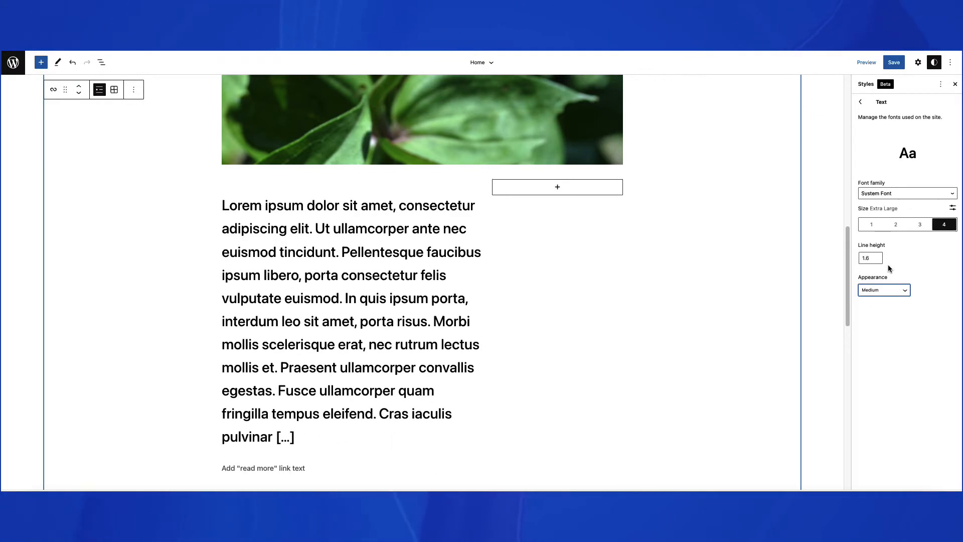
pyautogui.click(883, 289)
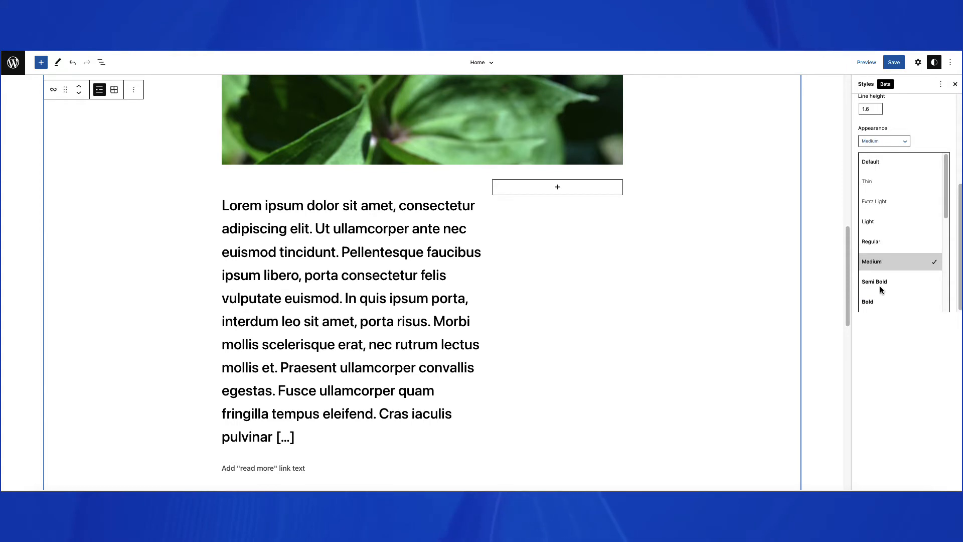
pyautogui.click(866, 221)
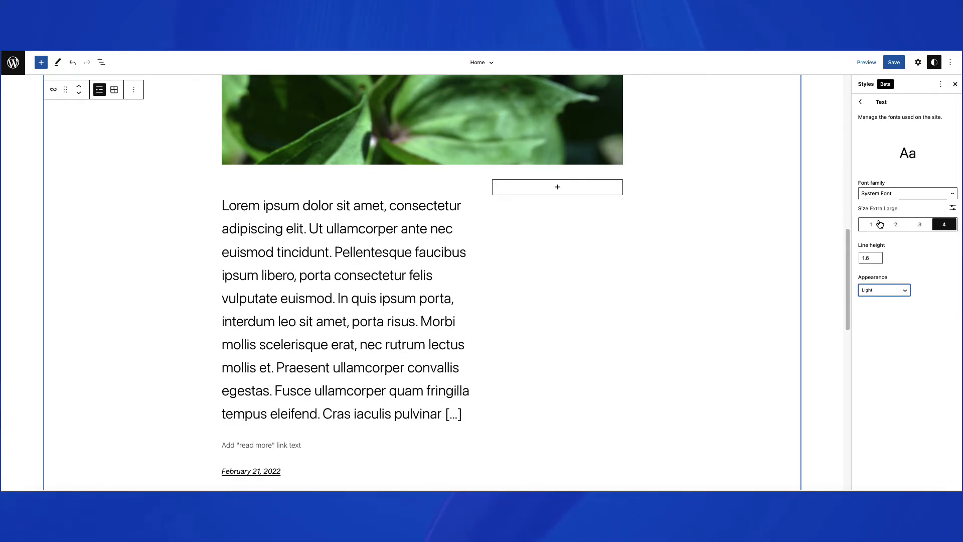
pyautogui.moveTo(833, 166)
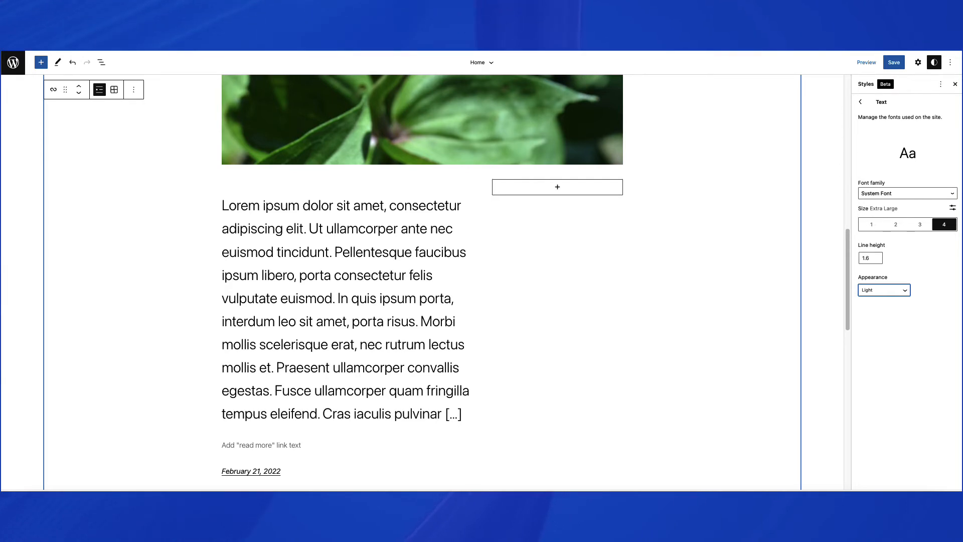
pyautogui.click(861, 101)
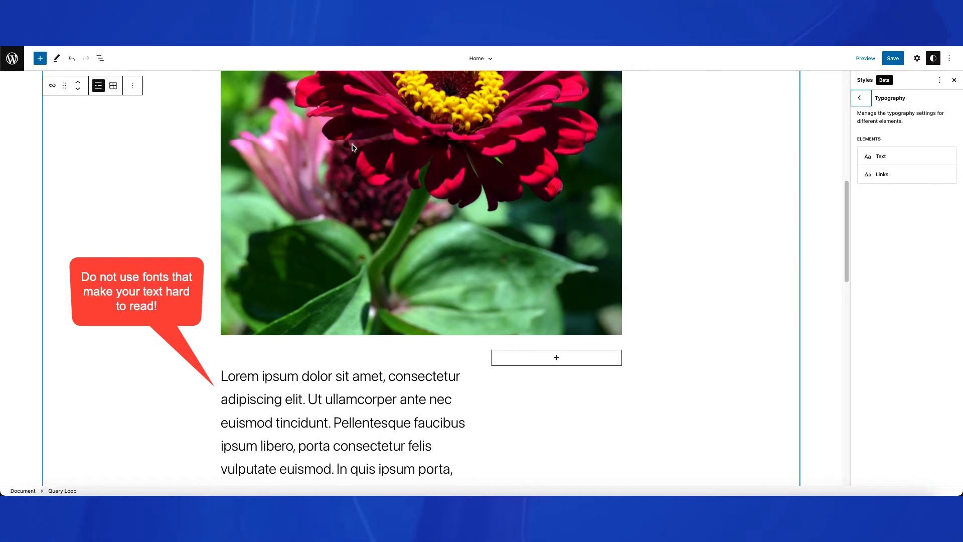
# Show the Links typography settings: Default font, Large size, Semi Bold.
pyautogui.click(882, 173)
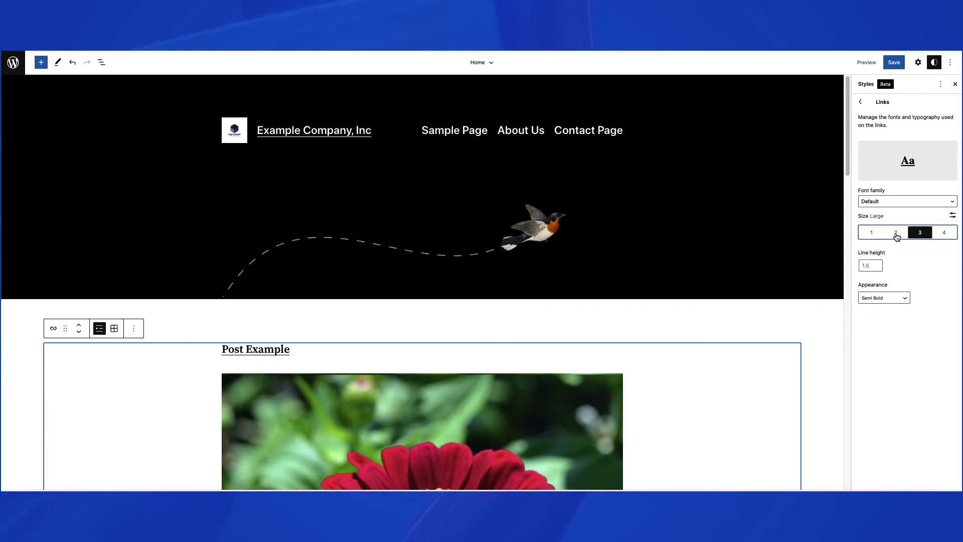
# Set link text to Medium size, keeping Semi Bold appearance.
pyautogui.click(945, 232)
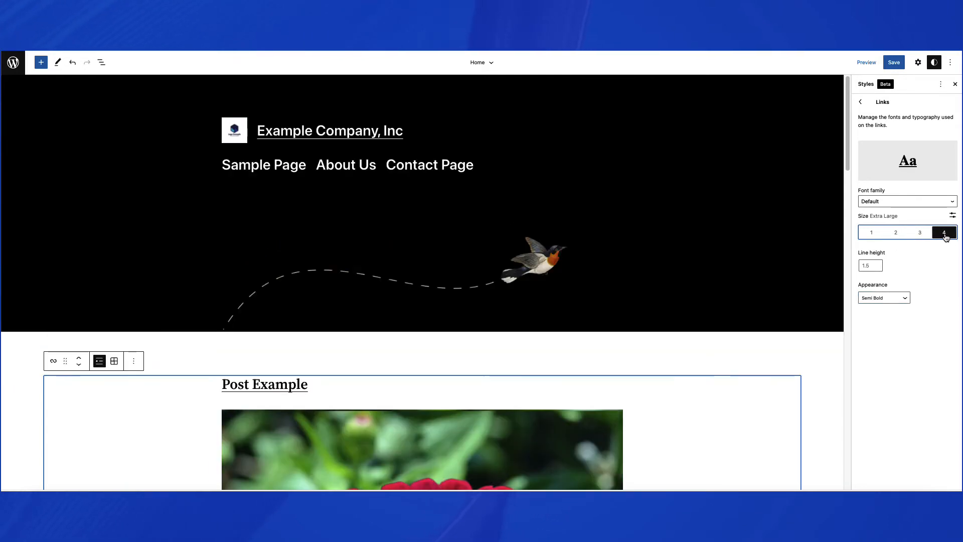
pyautogui.click(895, 232)
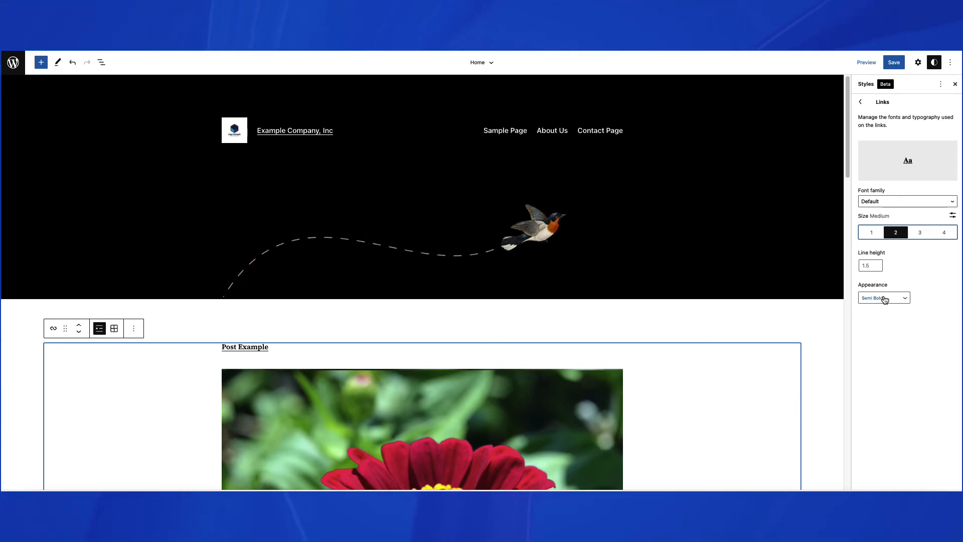
# Return to the Styles root and show the site Colors settings with the palette.
pyautogui.click(861, 102)
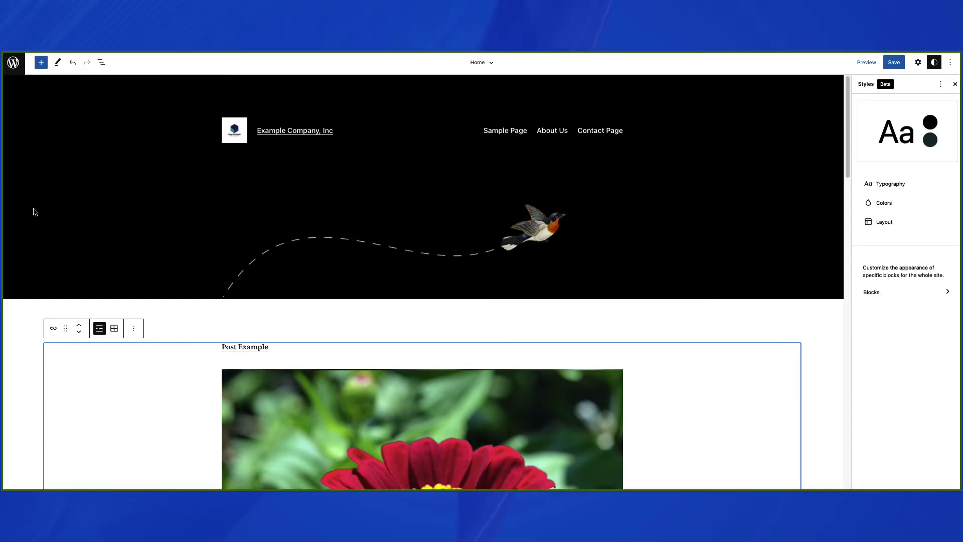
pyautogui.moveTo(753, 239)
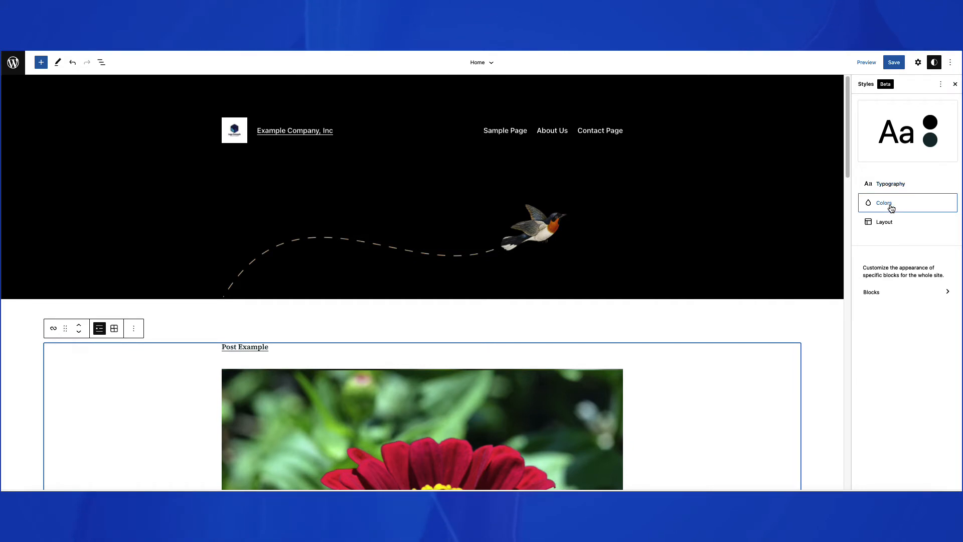
pyautogui.click(882, 203)
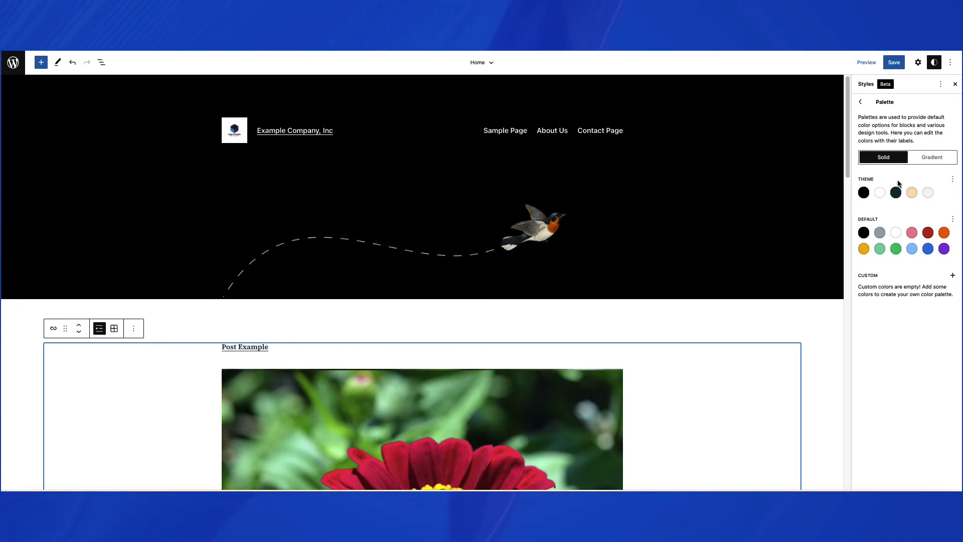
pyautogui.moveTo(928, 192)
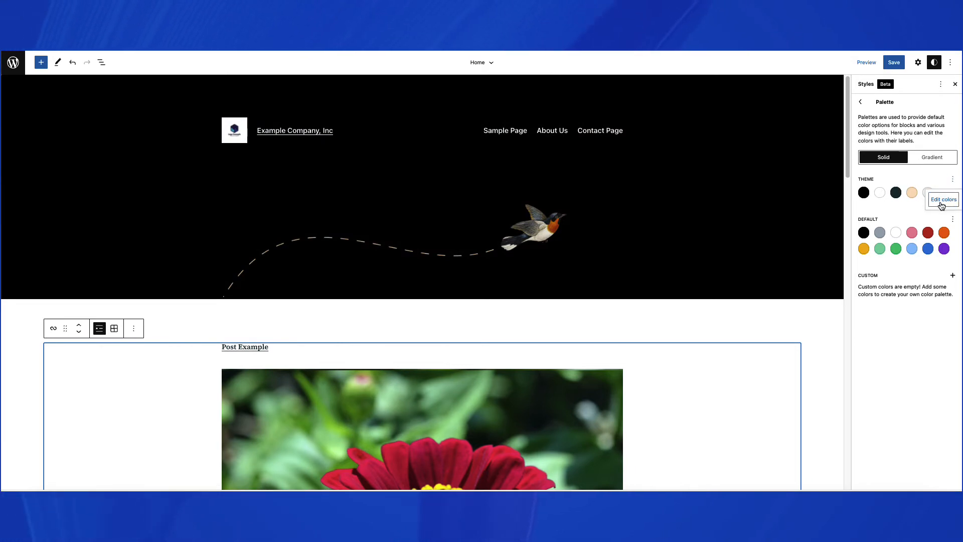
# Set the theme Primary colour to hex #1A4548 and return to the Colors overview.
pyautogui.click(943, 199)
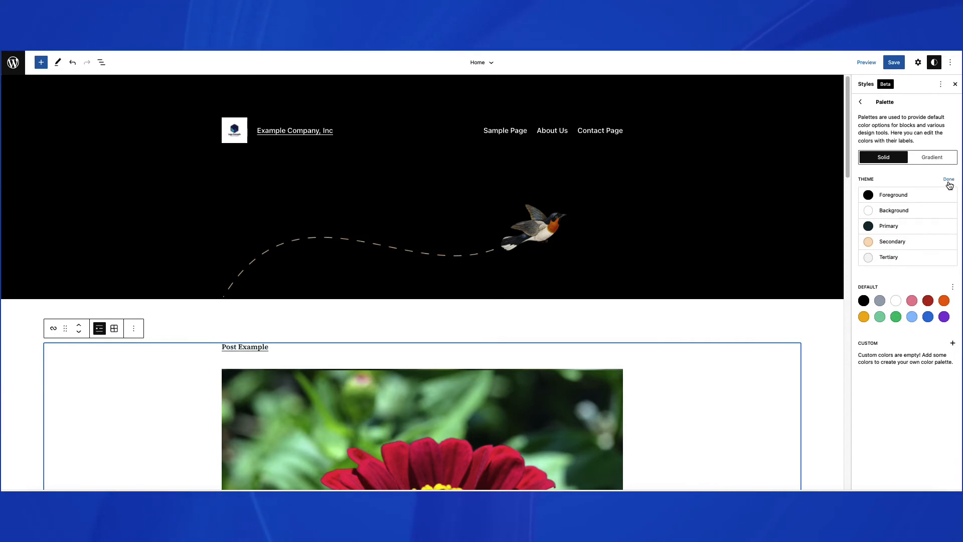
pyautogui.moveTo(921, 198)
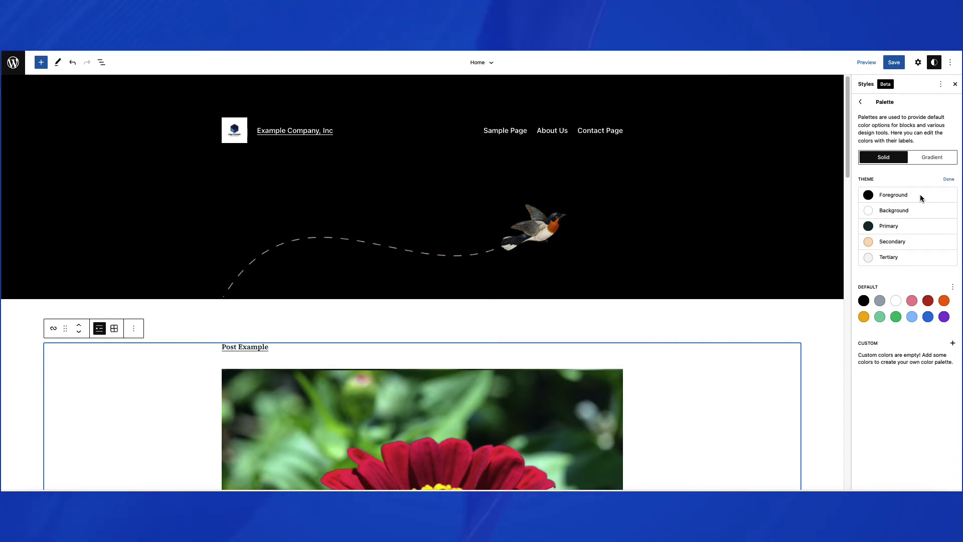
pyautogui.click(947, 179)
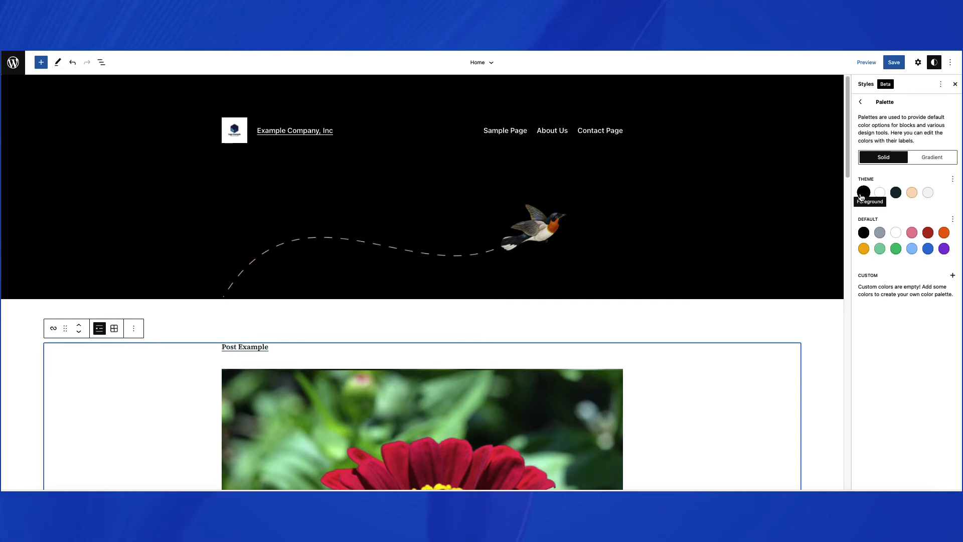
pyautogui.moveTo(896, 193)
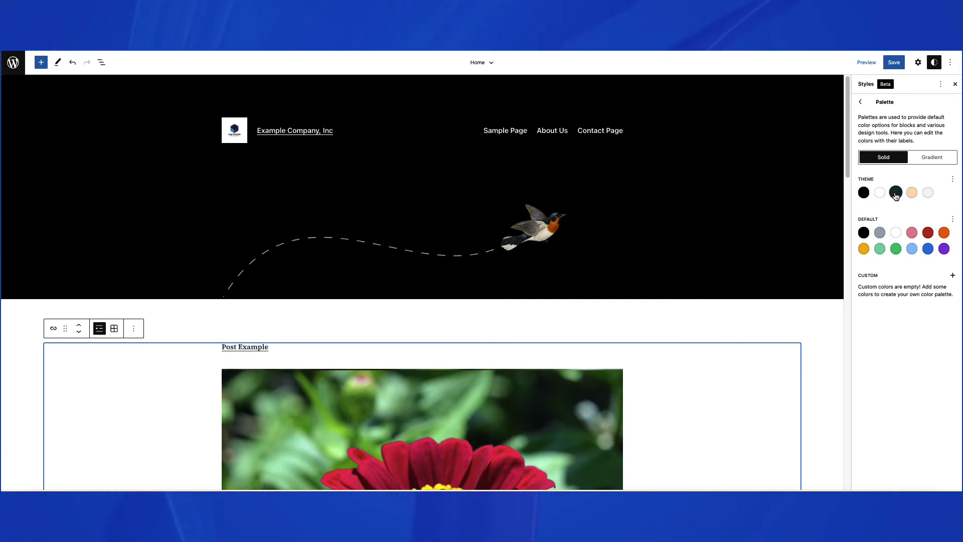
pyautogui.moveTo(895, 192)
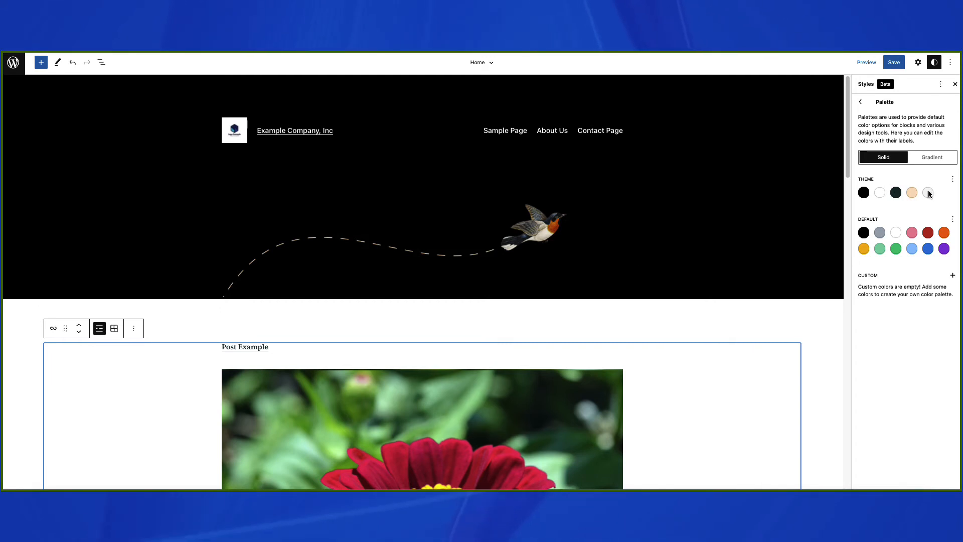
pyautogui.moveTo(926, 193)
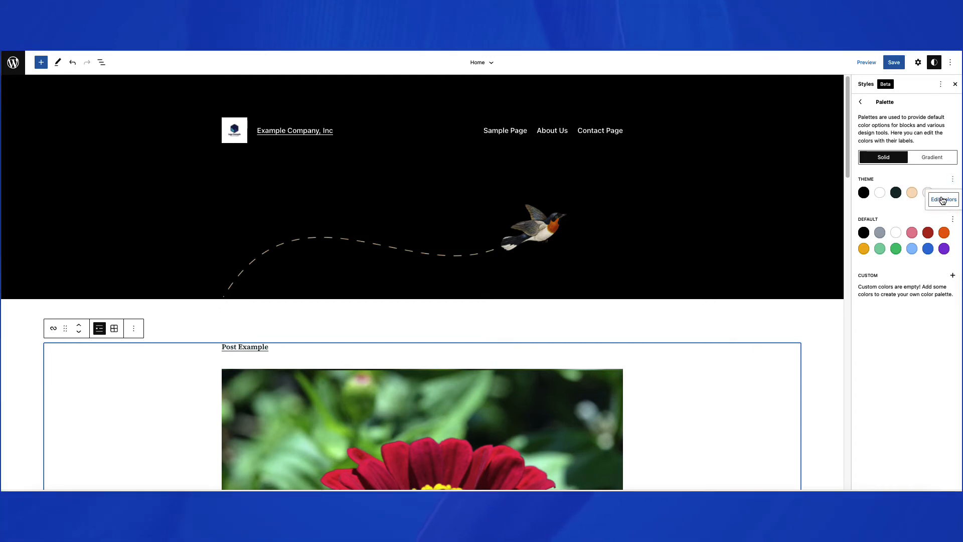
pyautogui.click(943, 199)
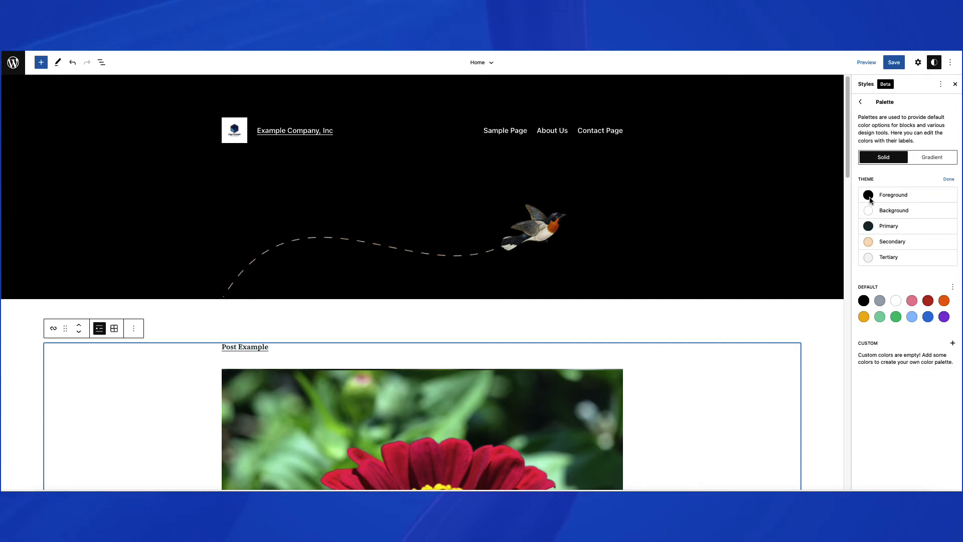
pyautogui.click(868, 225)
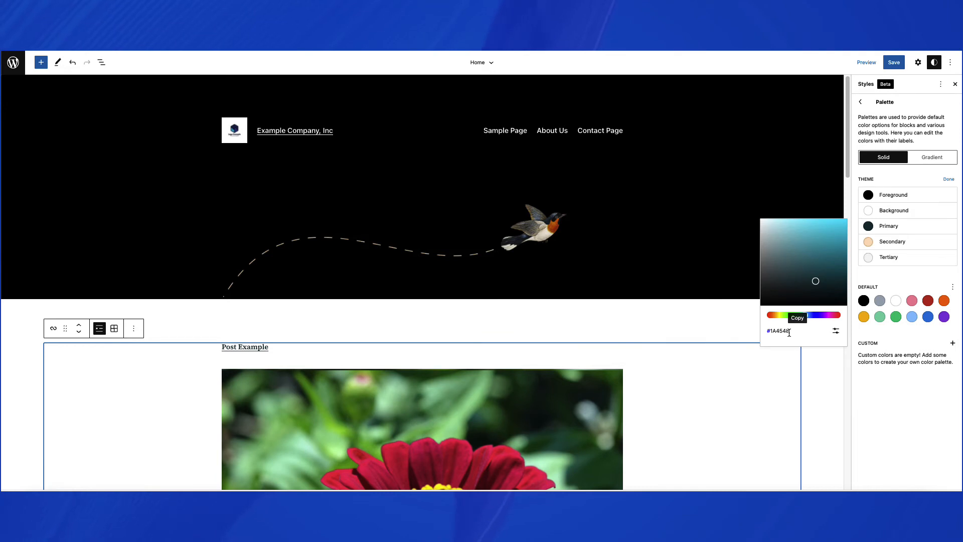
pyautogui.click(835, 330)
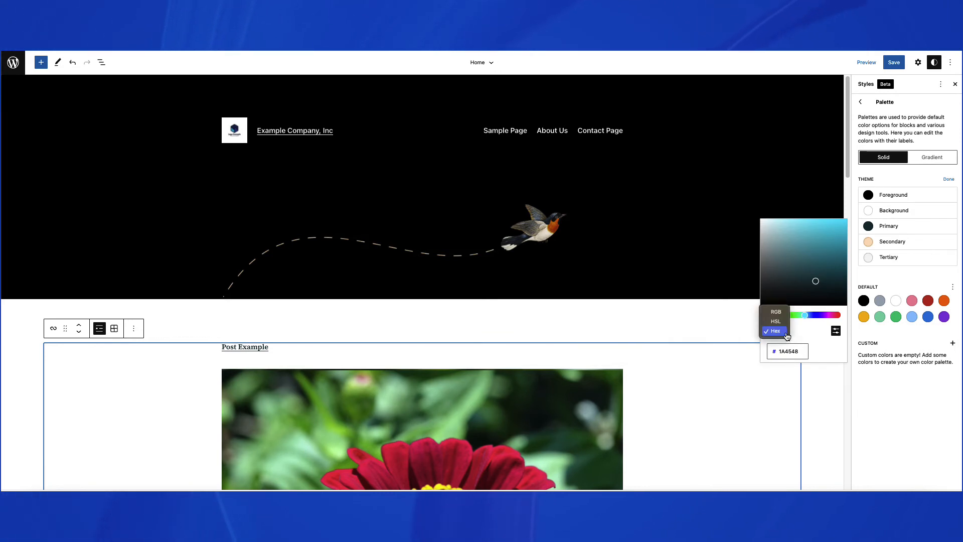
pyautogui.click(860, 102)
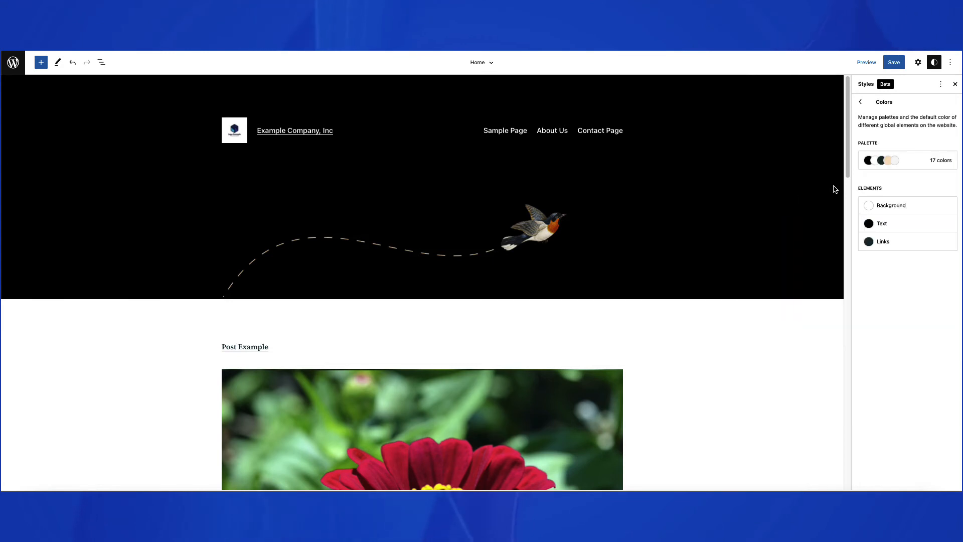
pyautogui.moveTo(900, 244)
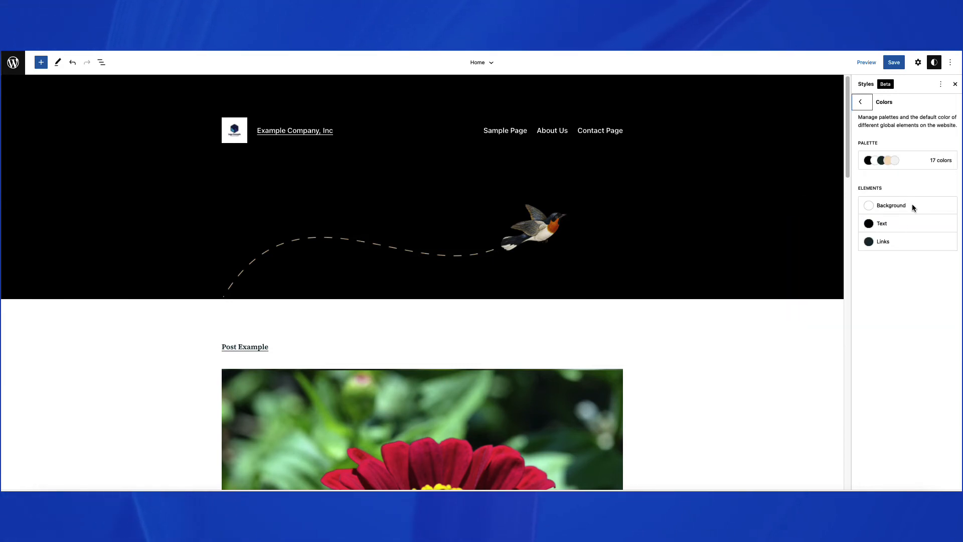
# Check the Elements Background colour, left at #ffffff, and return to the Styles home panel.
pyautogui.click(888, 204)
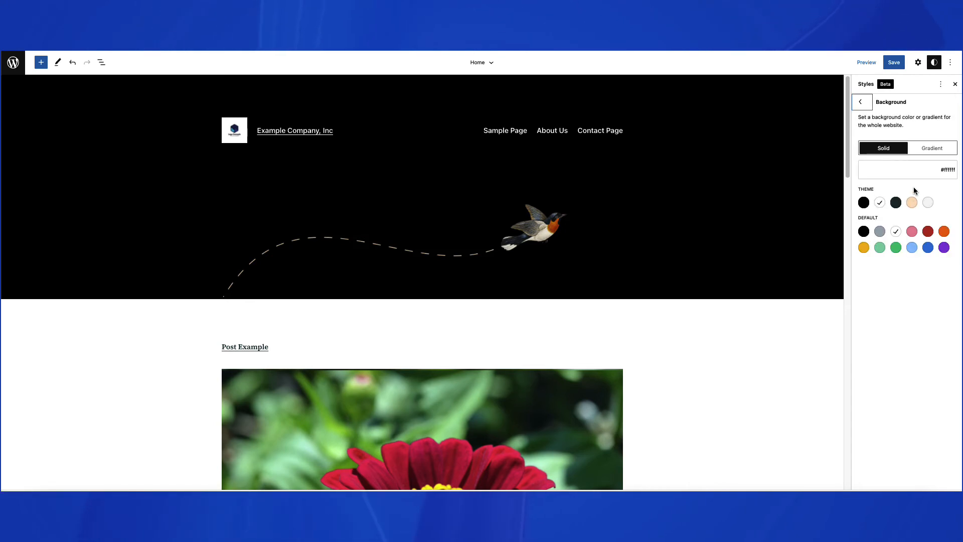
pyautogui.moveTo(870, 188)
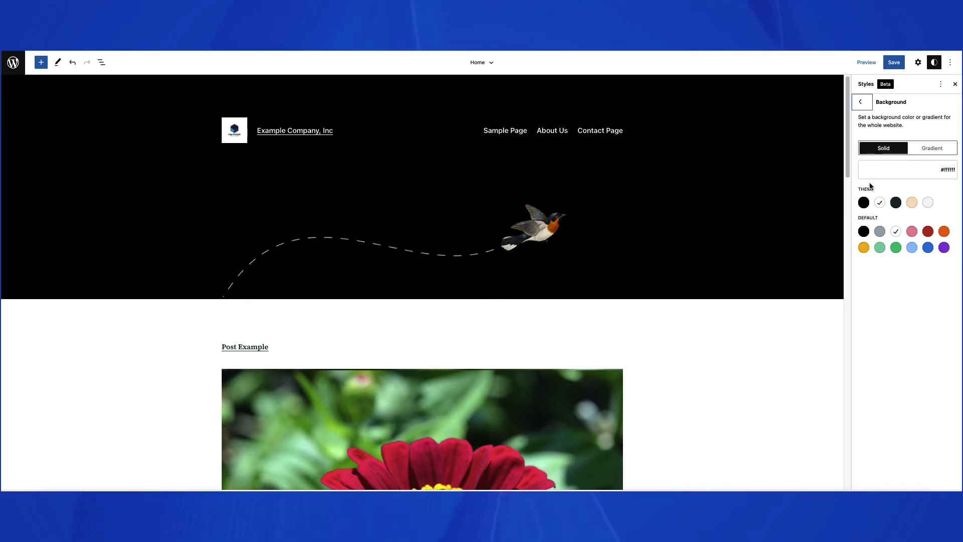
pyautogui.click(861, 102)
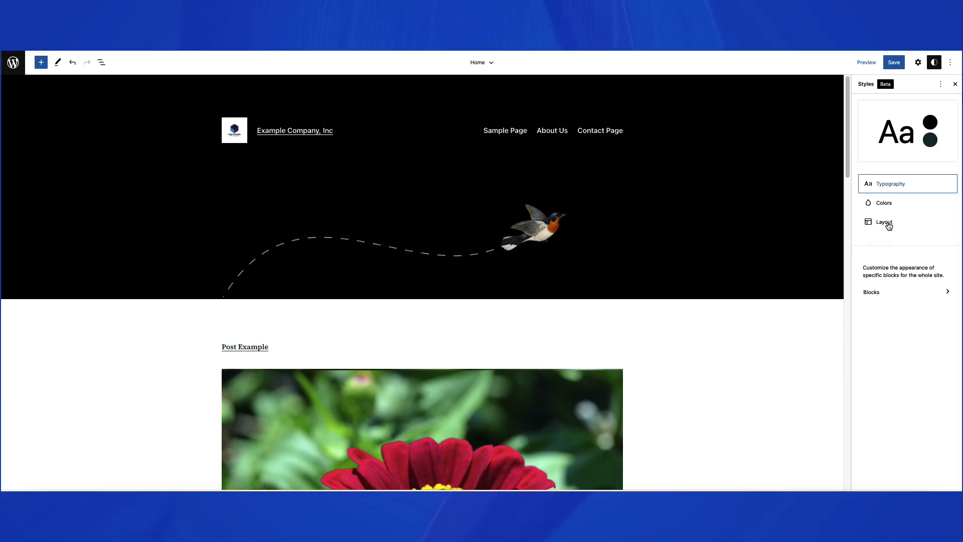
# Set the site-wide Layout padding to 100 px on all sides.
pyautogui.click(885, 221)
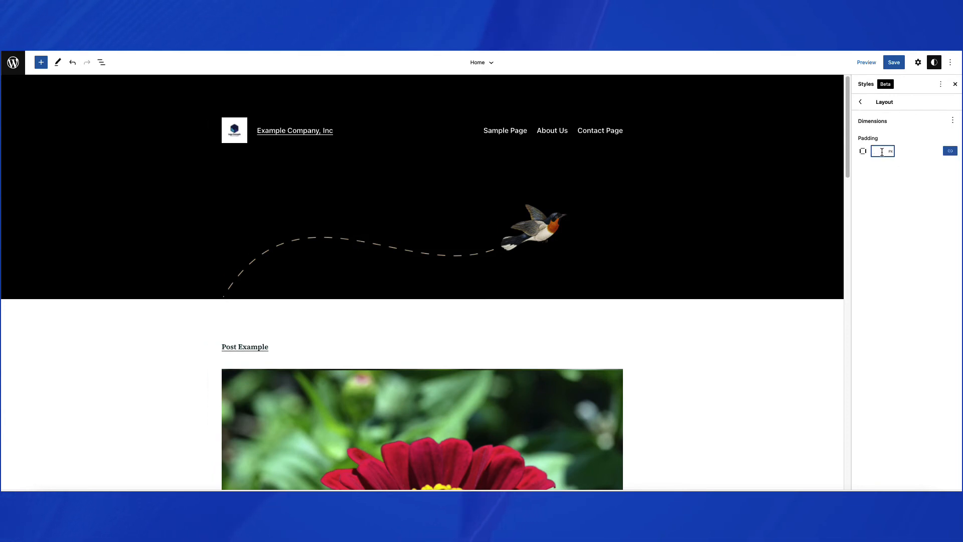
pyautogui.write('100')
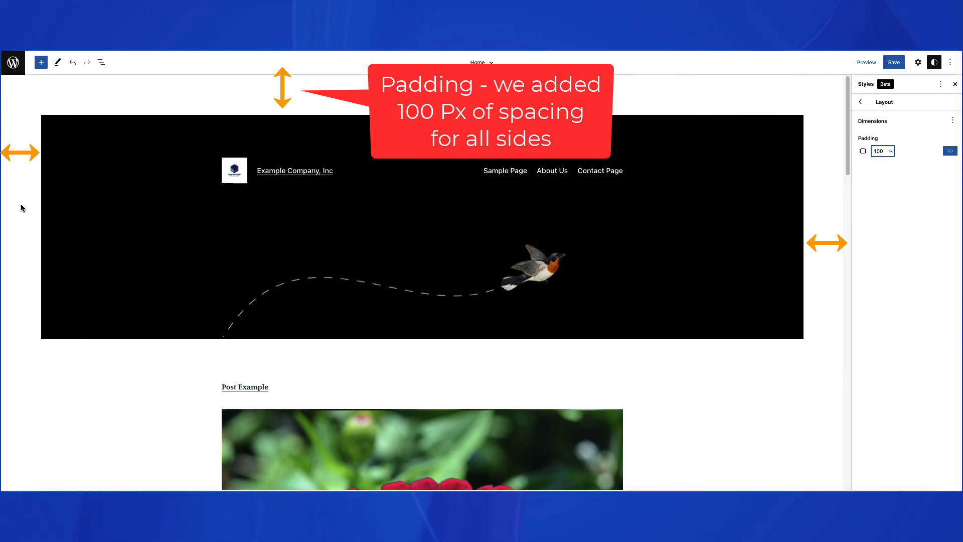
# Browse Styles > Blocks and the Paragraph block's Typography and Colors options.
pyautogui.click(860, 101)
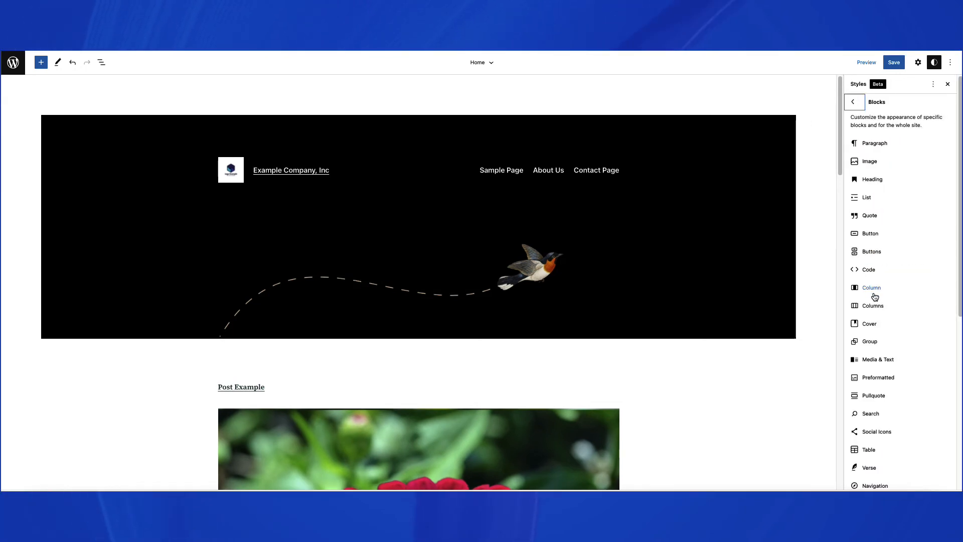
pyautogui.moveTo(919, 167)
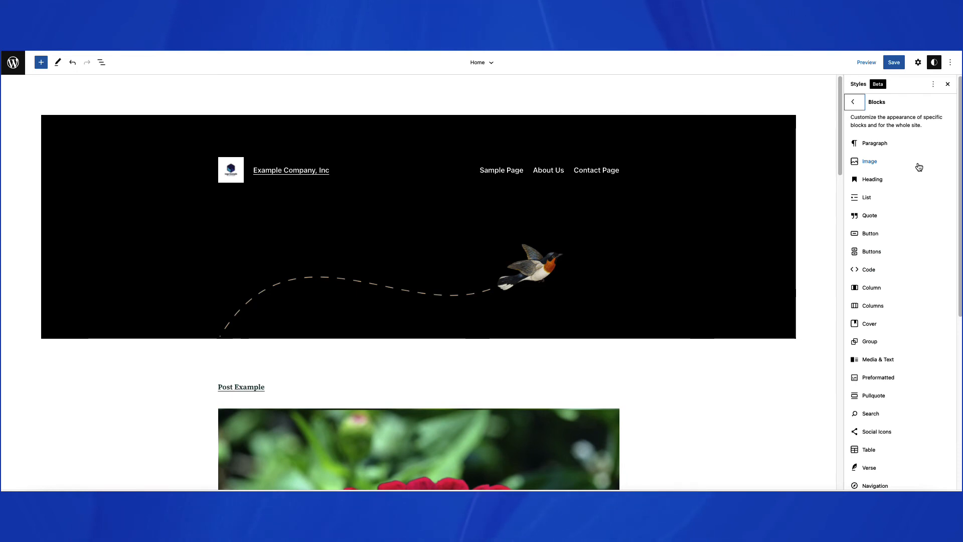
pyautogui.moveTo(37, 356)
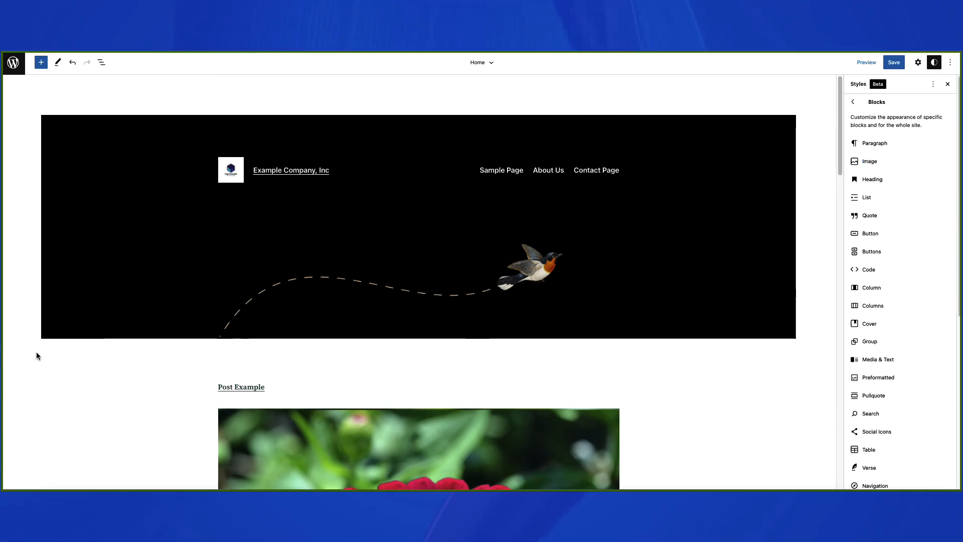
pyautogui.moveTo(870, 144)
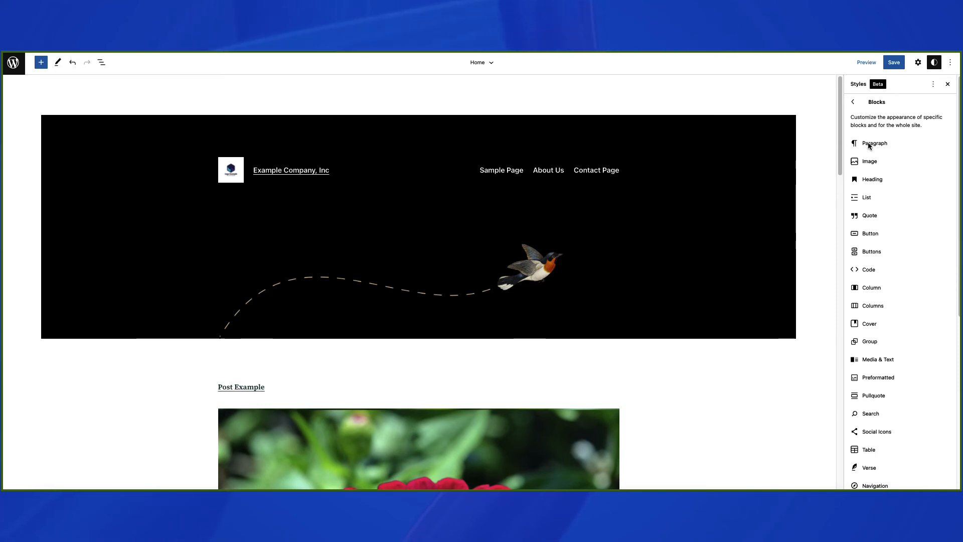
pyautogui.click(872, 143)
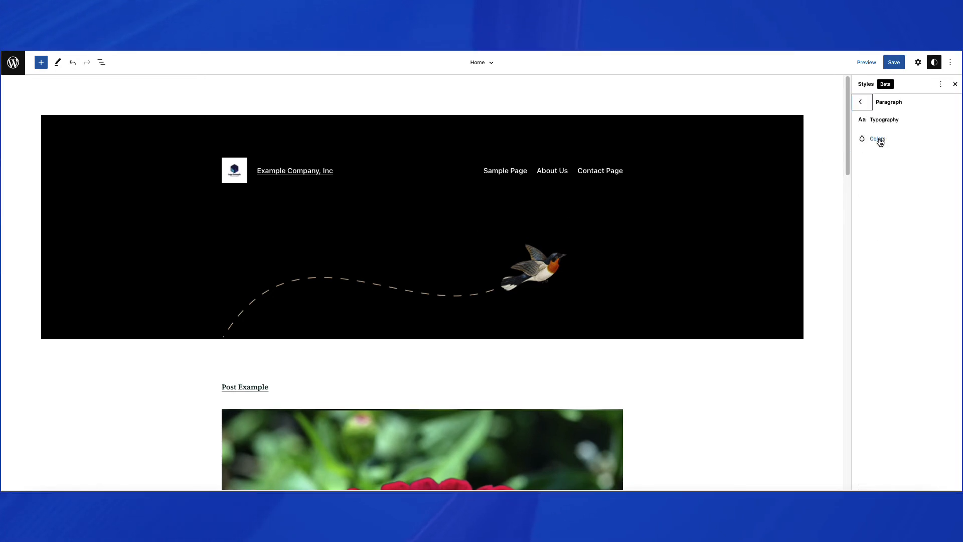
pyautogui.moveTo(884, 146)
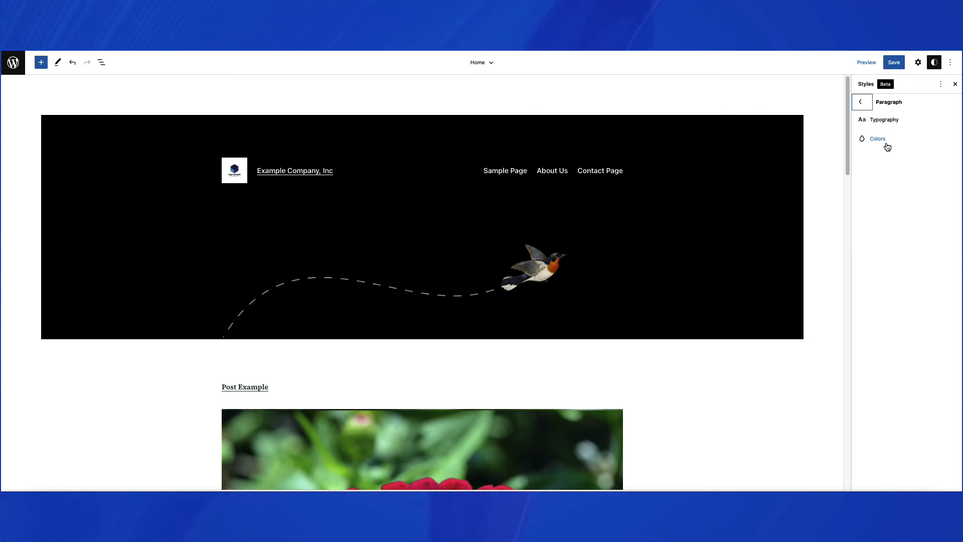
pyautogui.click(862, 102)
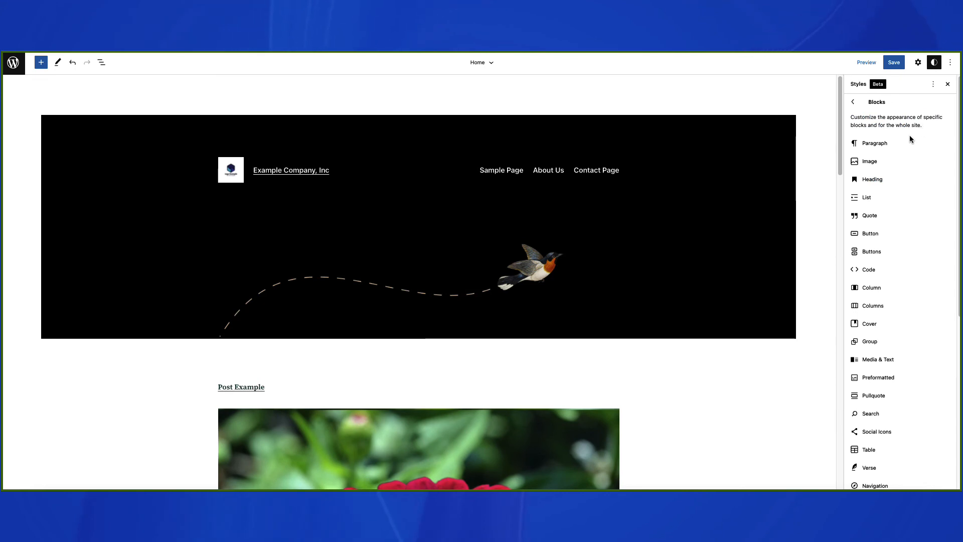
pyautogui.moveTo(889, 144)
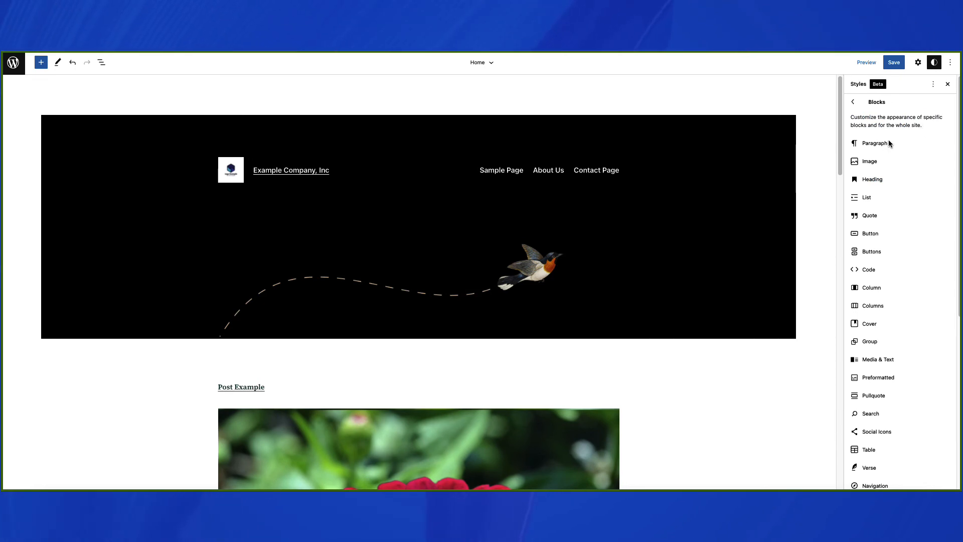
pyautogui.moveTo(909, 144)
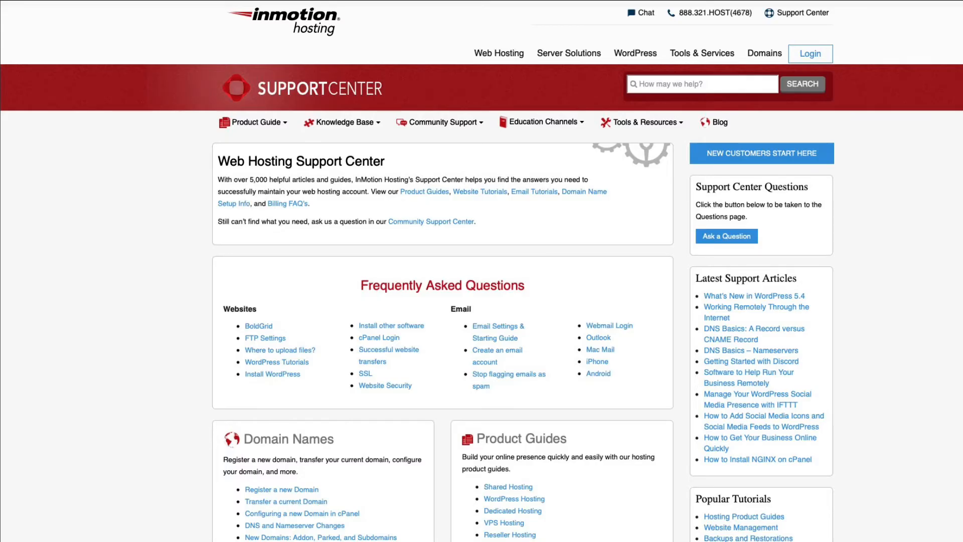
# Log in through AMP and reach the 'Advantages of UltraStack – Infographic' support article.
pyautogui.click(809, 53)
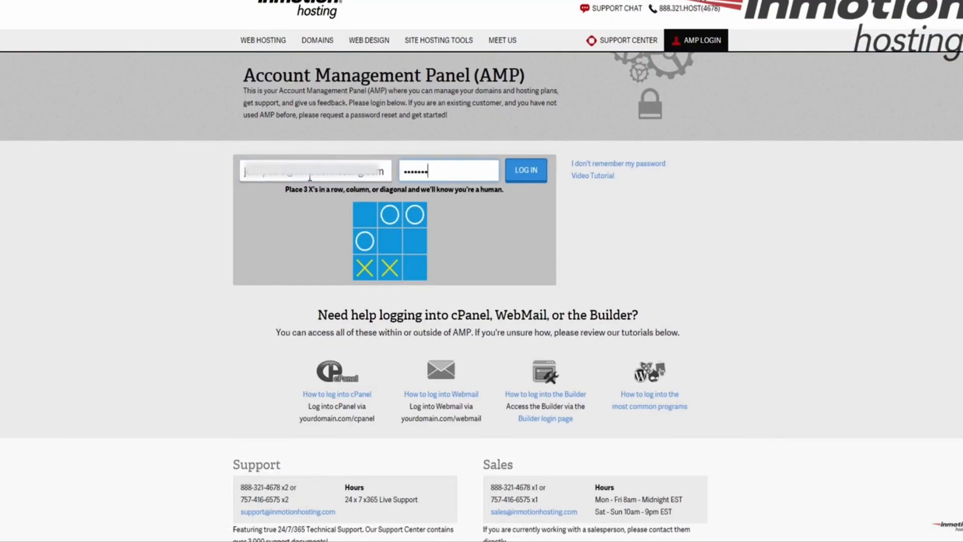
pyautogui.click(525, 170)
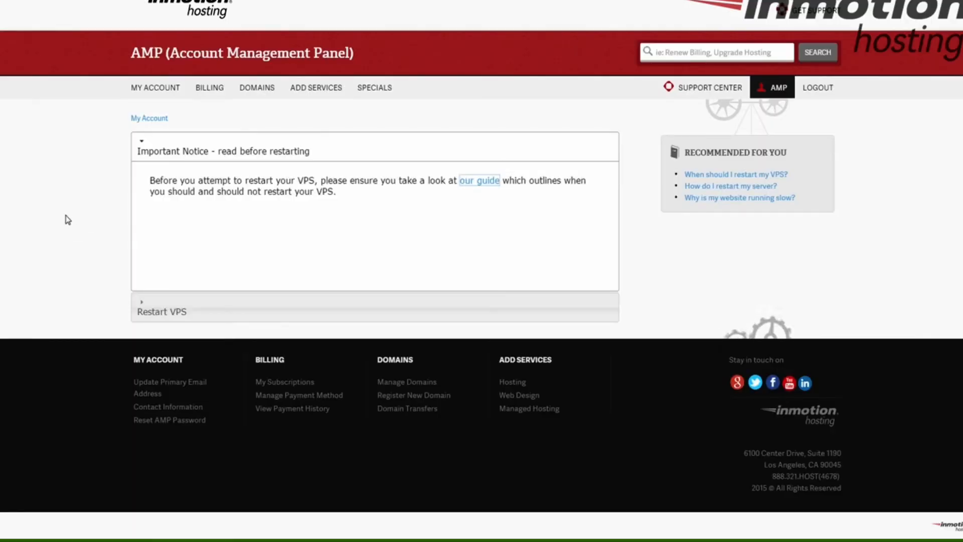
pyautogui.click(478, 180)
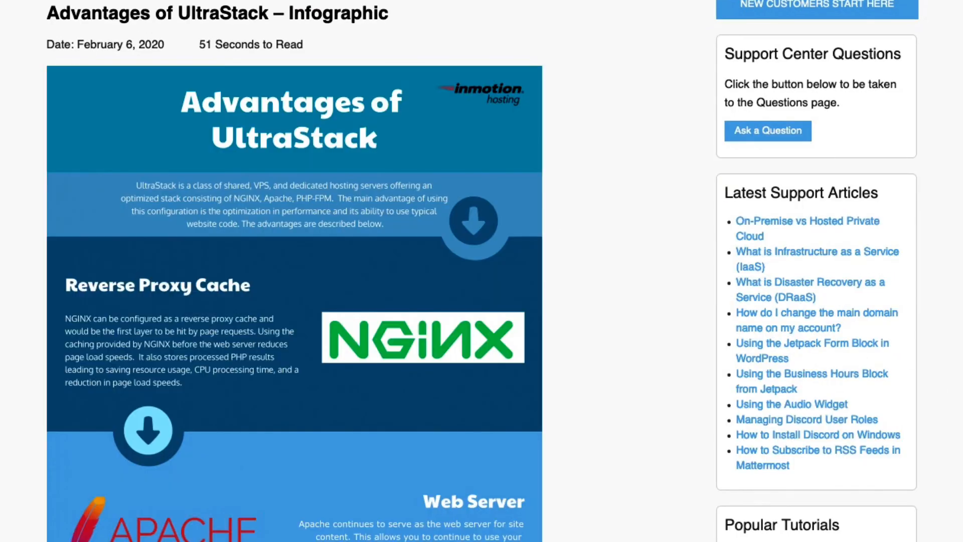